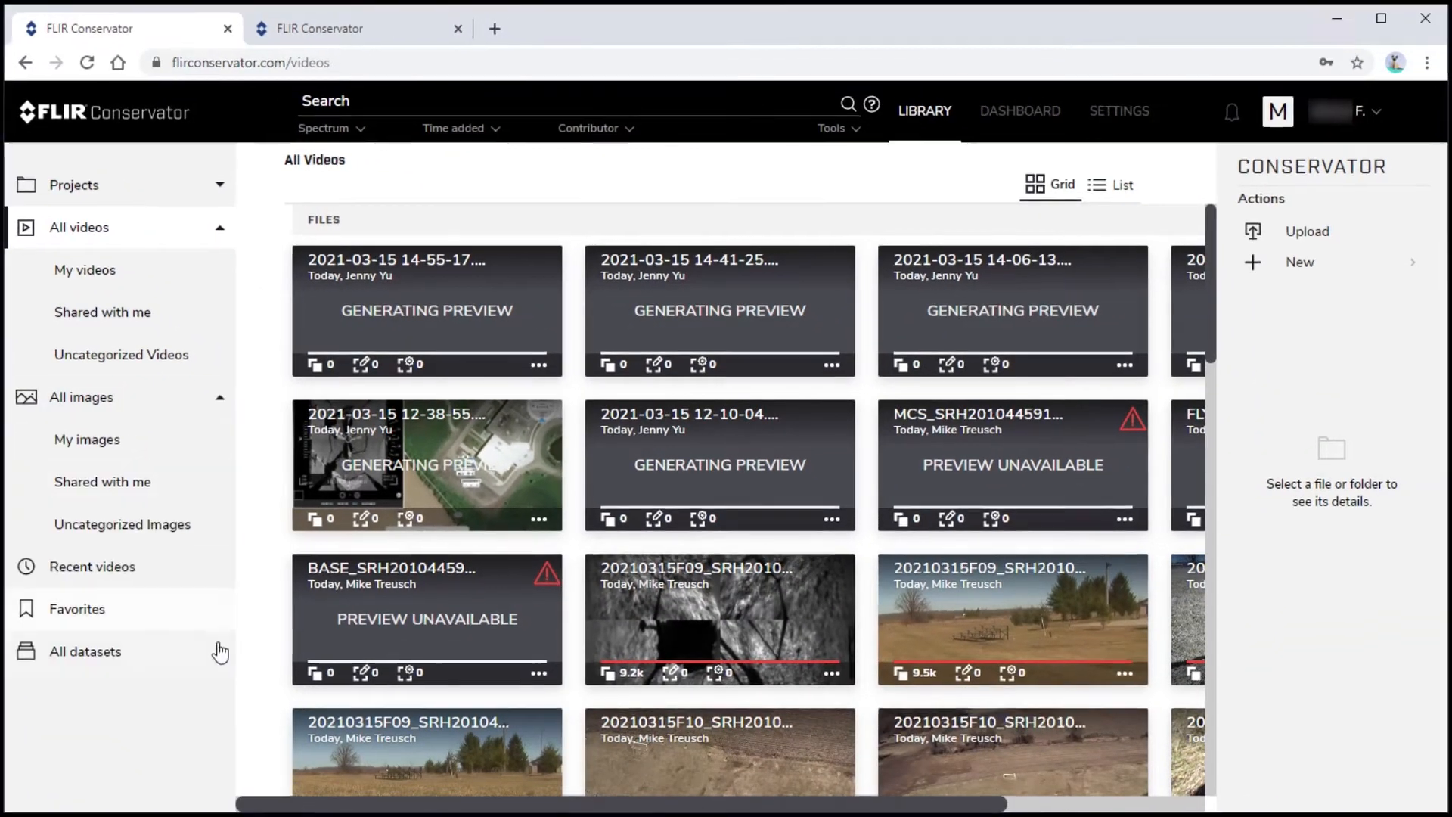
Browse to the Mike Fay Test project under My projects and view its Inbox folder contents
{"action": "left_click", "coordinate": [85, 651]}
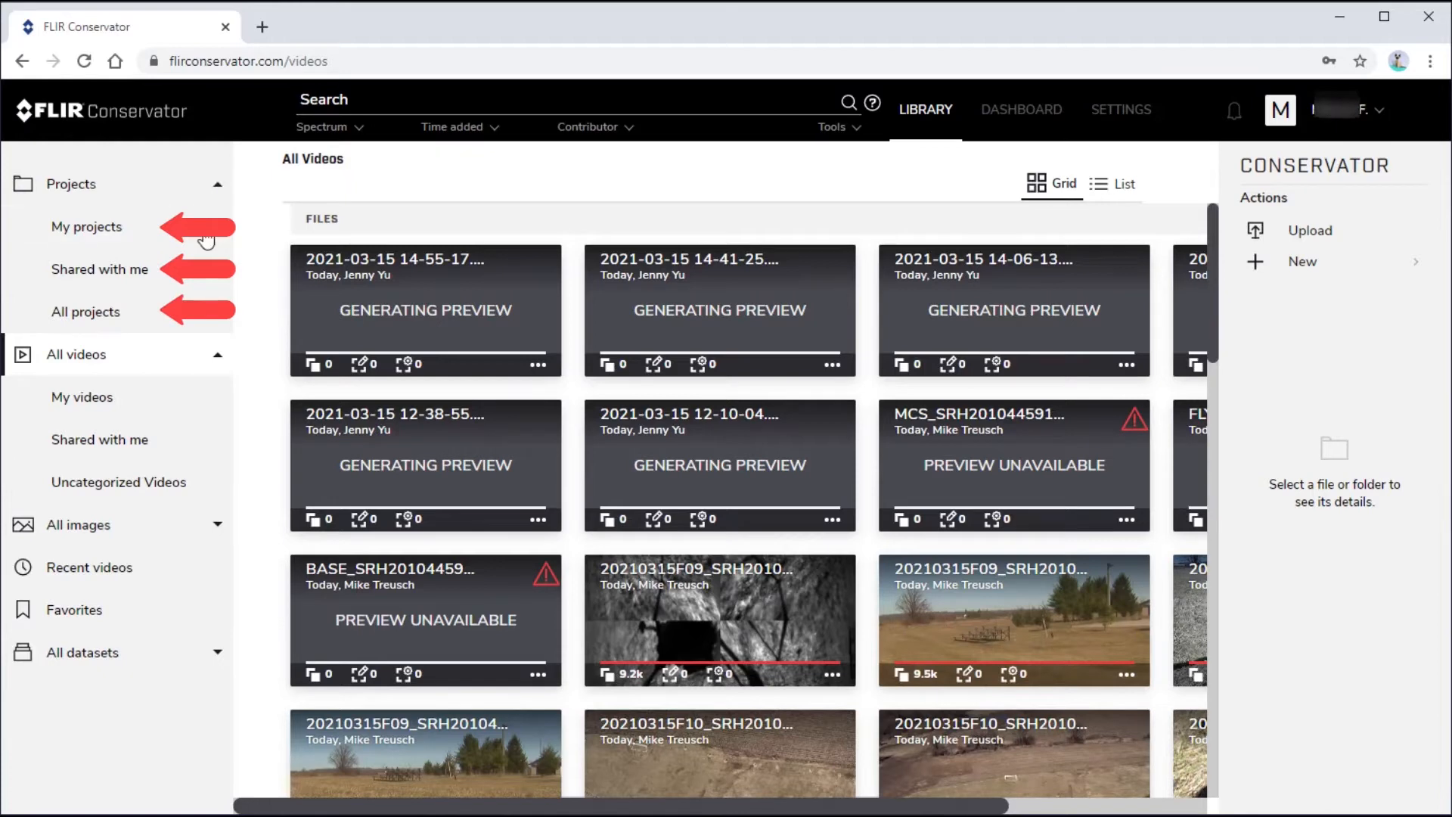
{"action": "left_click", "coordinate": [86, 227]}
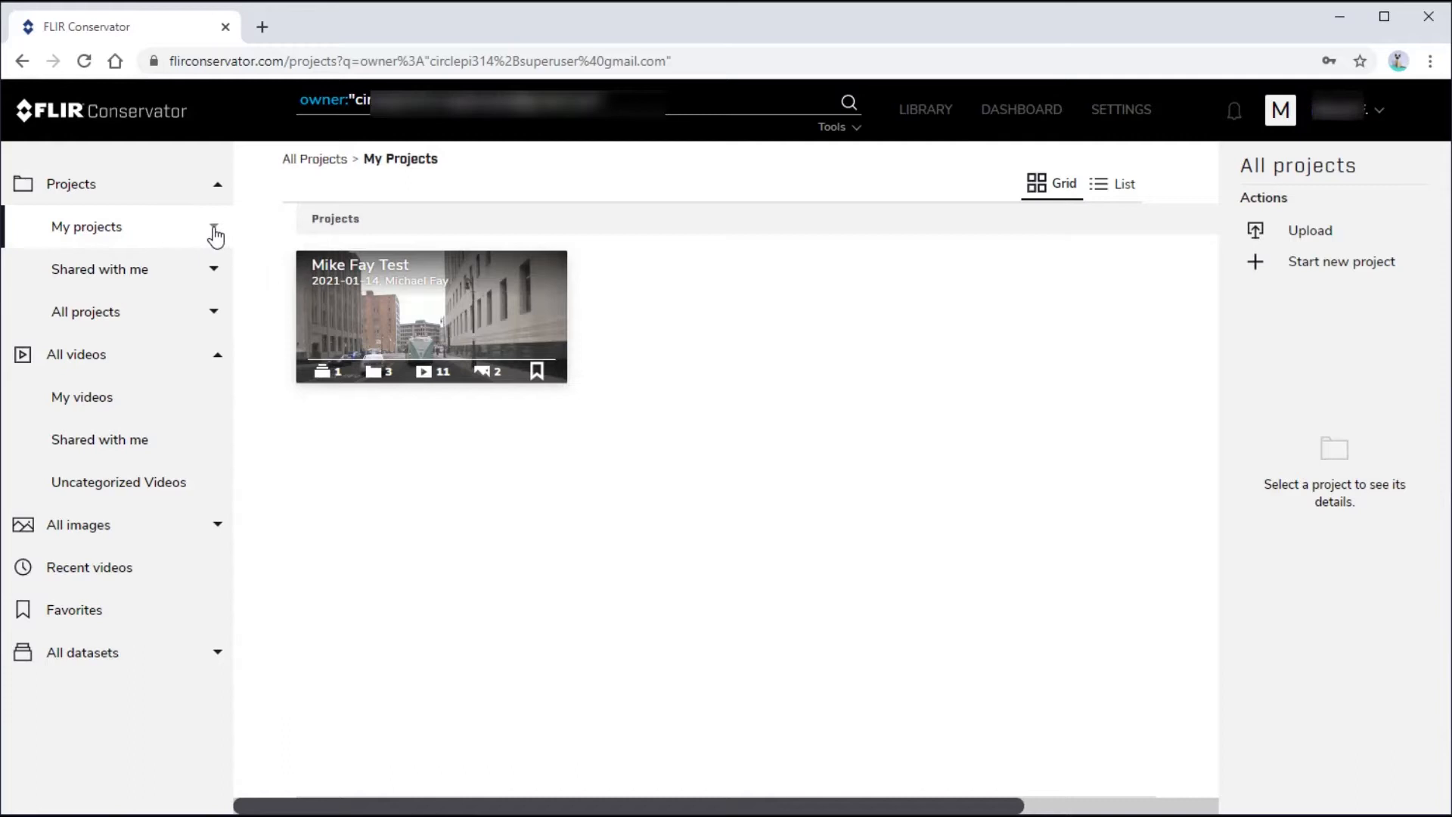
{"action": "left_click", "coordinate": [215, 234]}
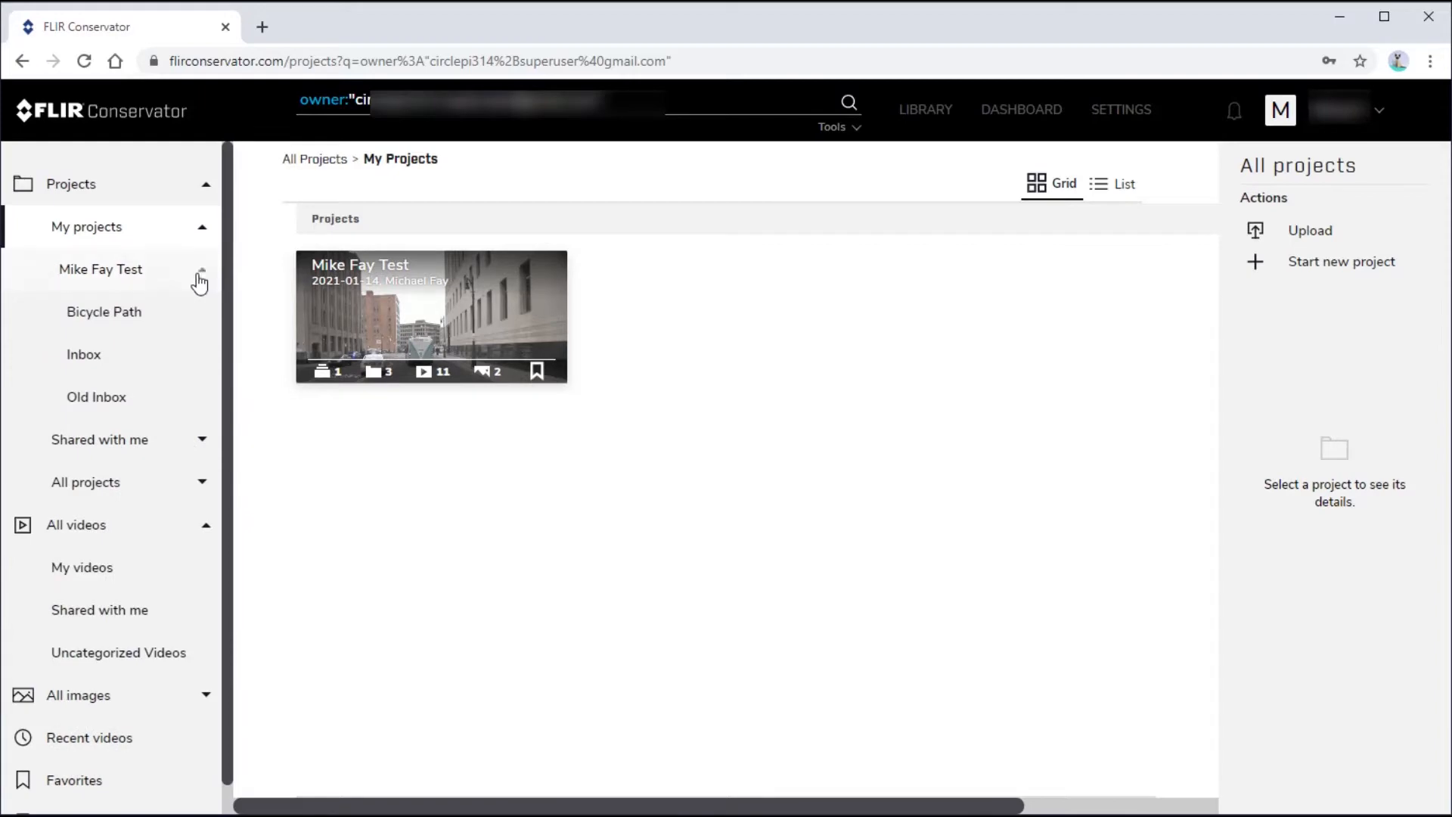
{"action": "mouse_move", "coordinate": [89, 360]}
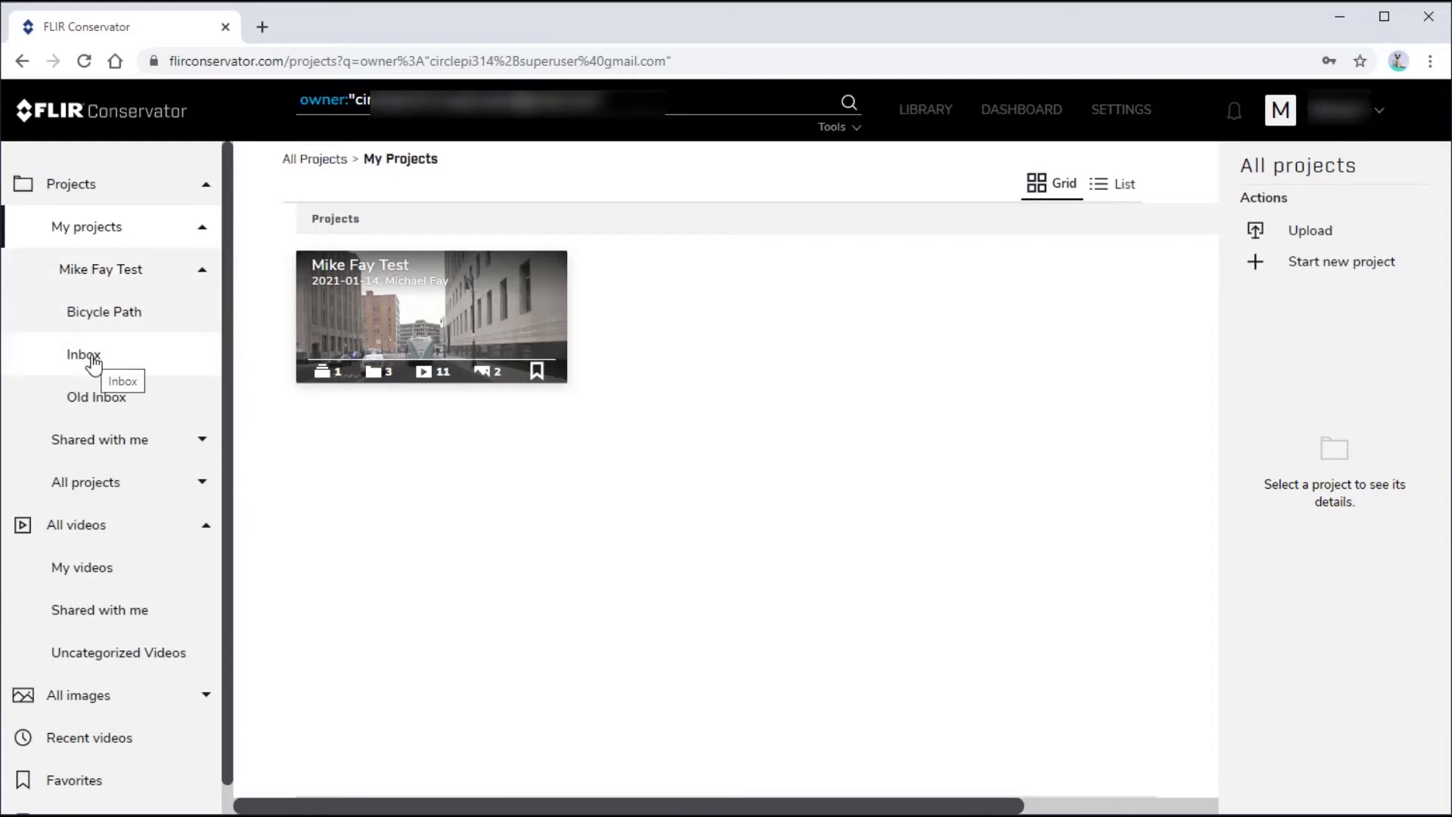
{"action": "left_click", "coordinate": [83, 354]}
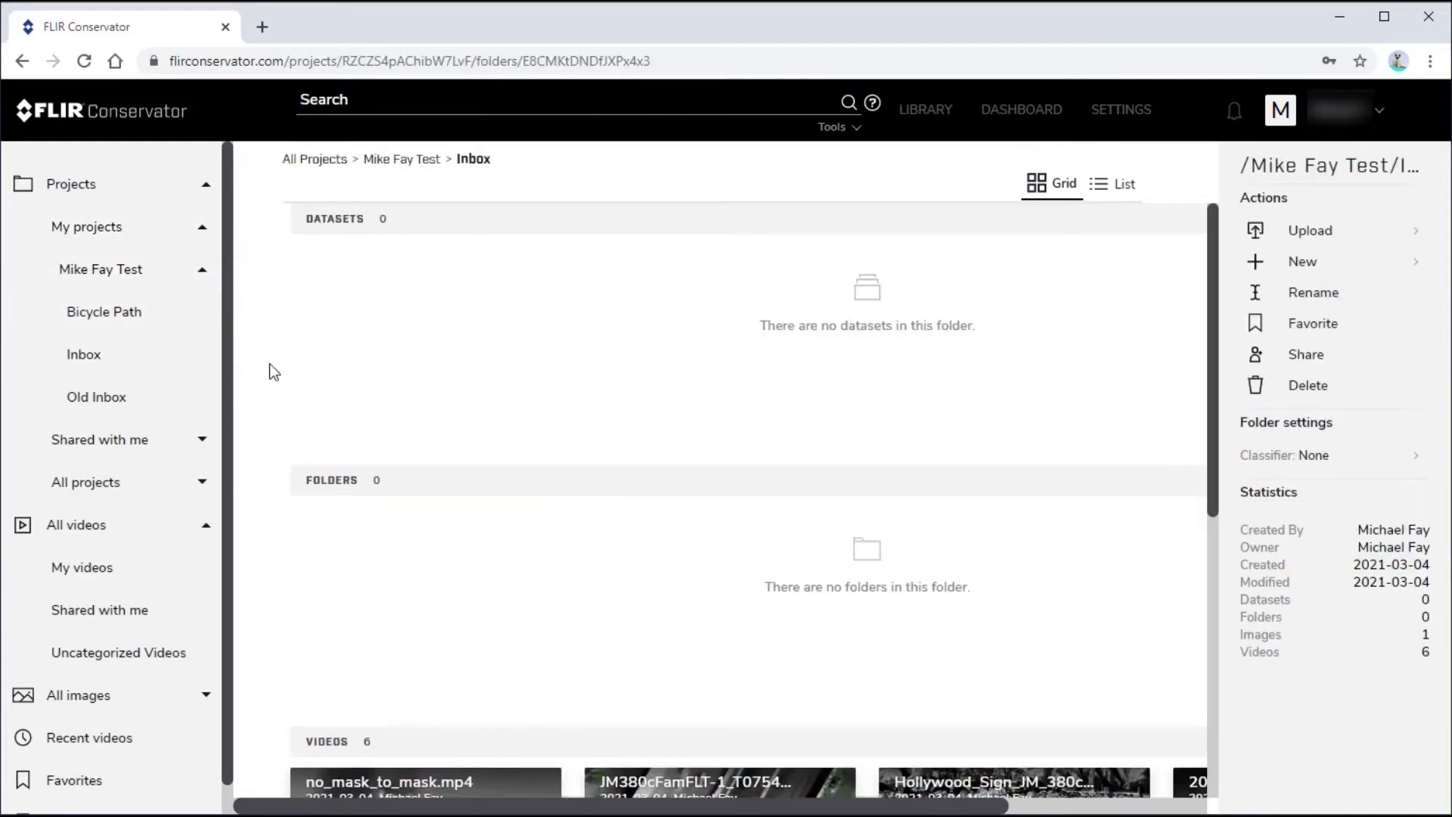
{"action": "scroll", "scroll_direction": "down", "scroll_amount": 3}
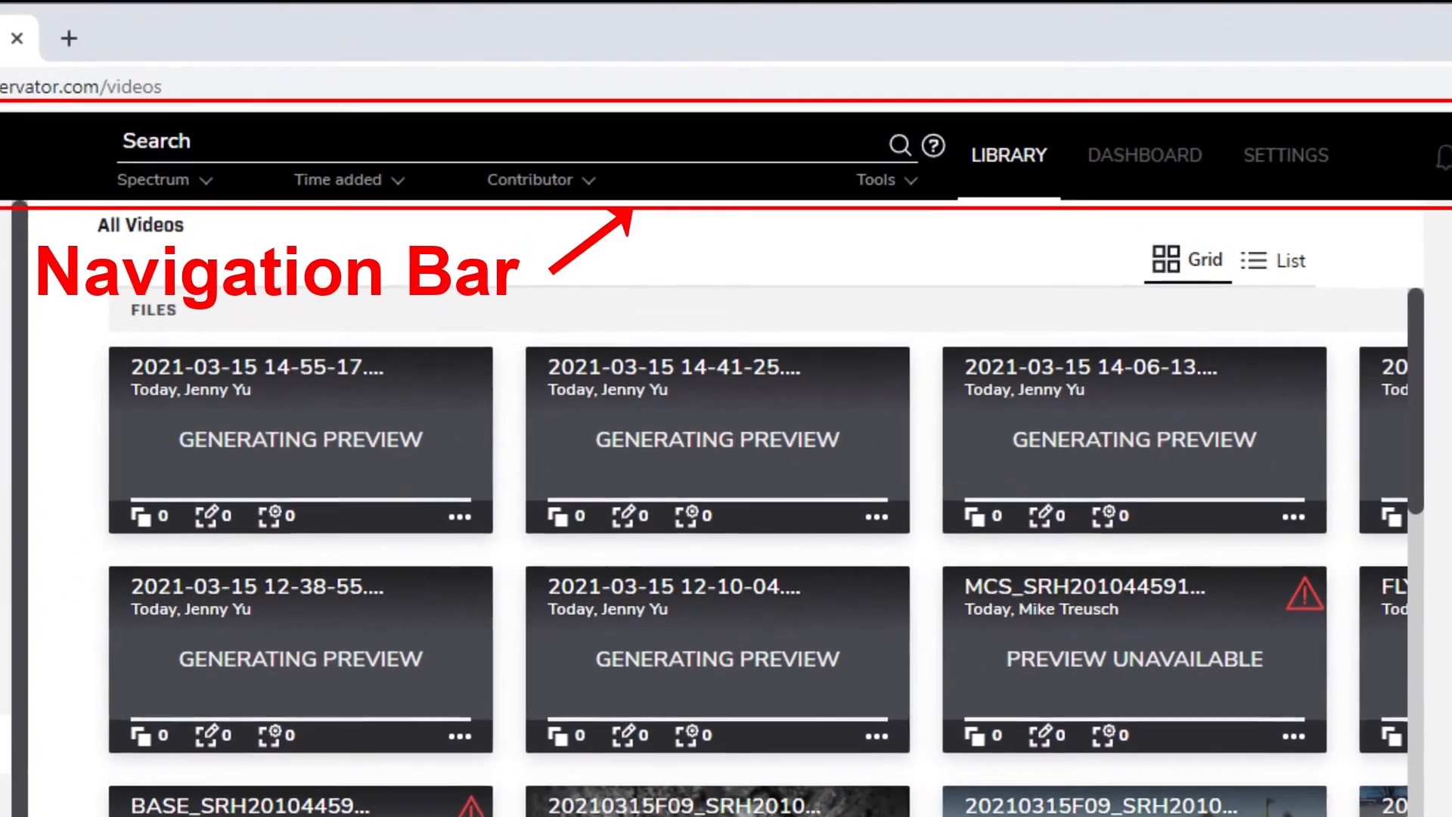
Search the library for has:"bus", then view the Dashboard totals overview
{"action": "type", "text": "has:\"bus"}
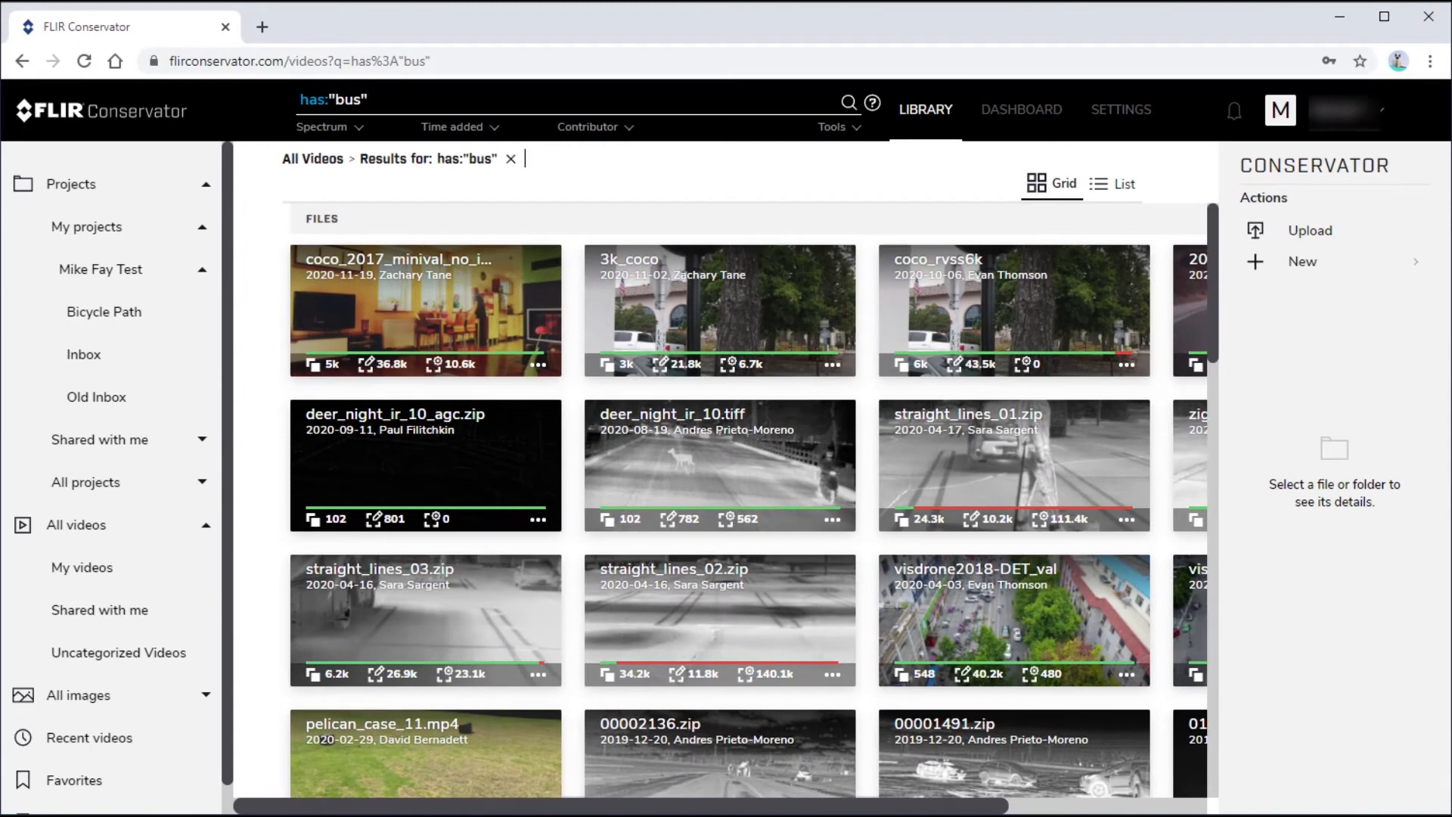
{"action": "left_click", "coordinate": [1021, 109]}
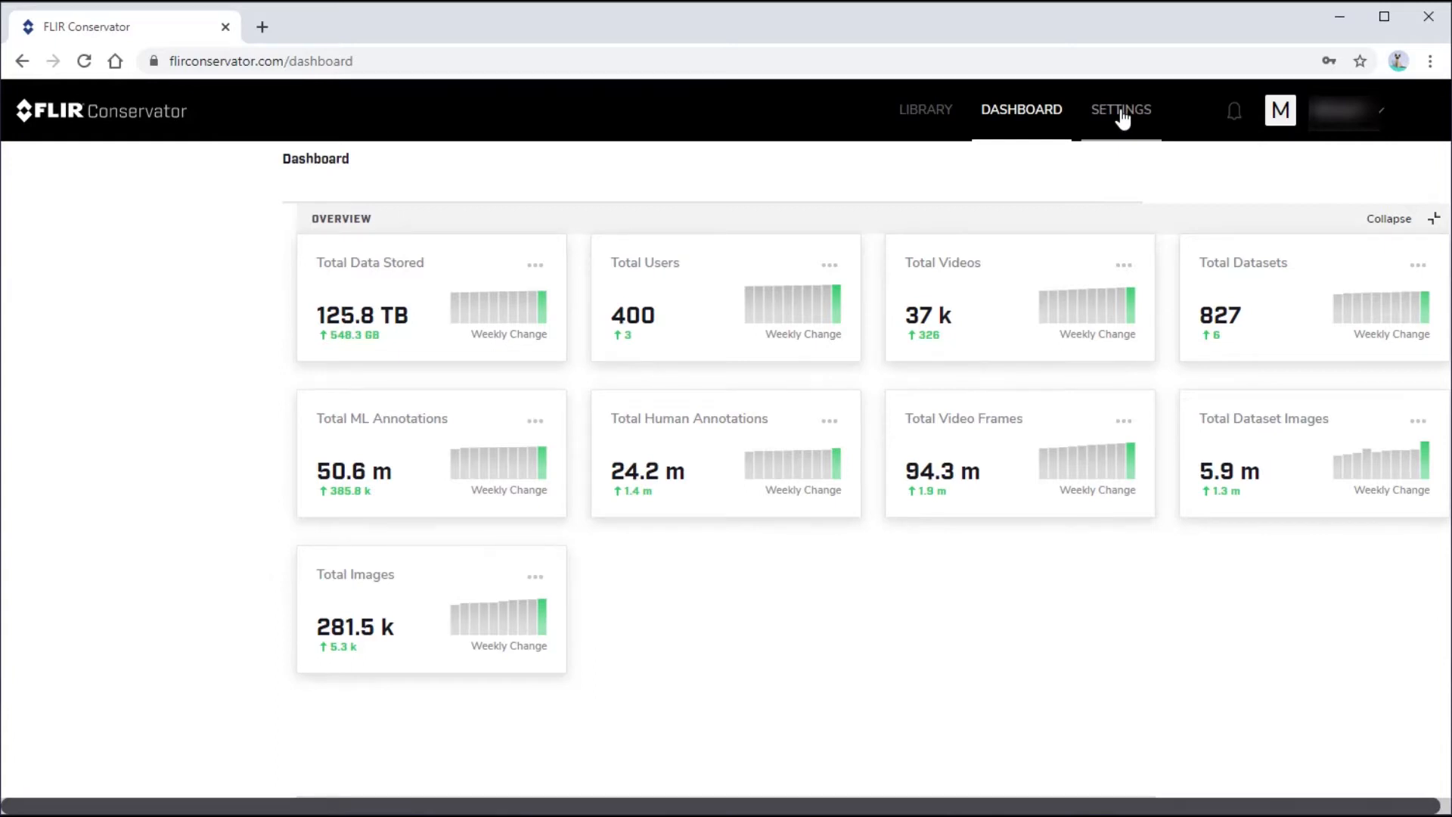
Review the general, Users, Groups and Labels settings pages in turn
{"action": "left_click", "coordinate": [1121, 109]}
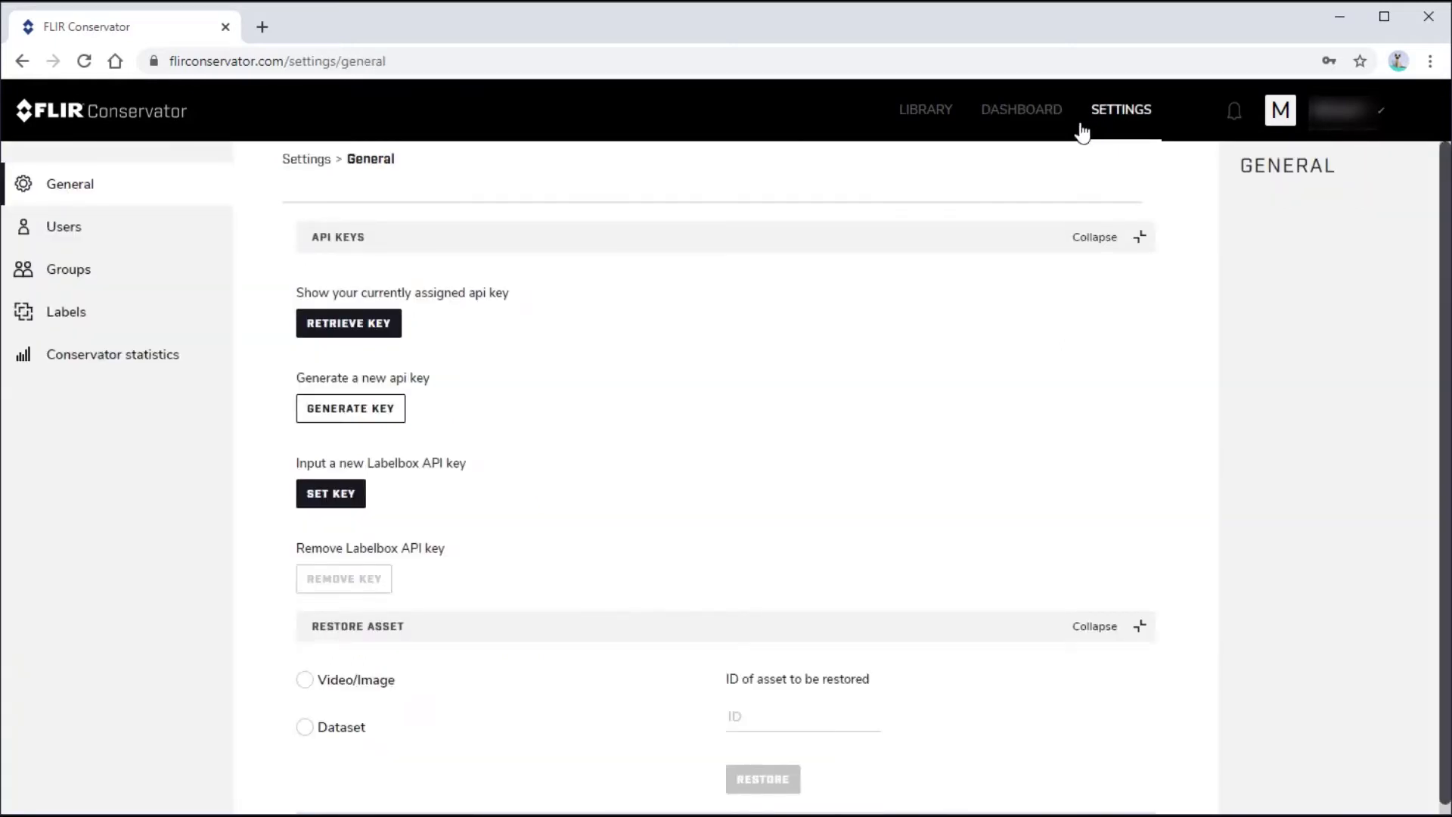
{"action": "left_click", "coordinate": [64, 227]}
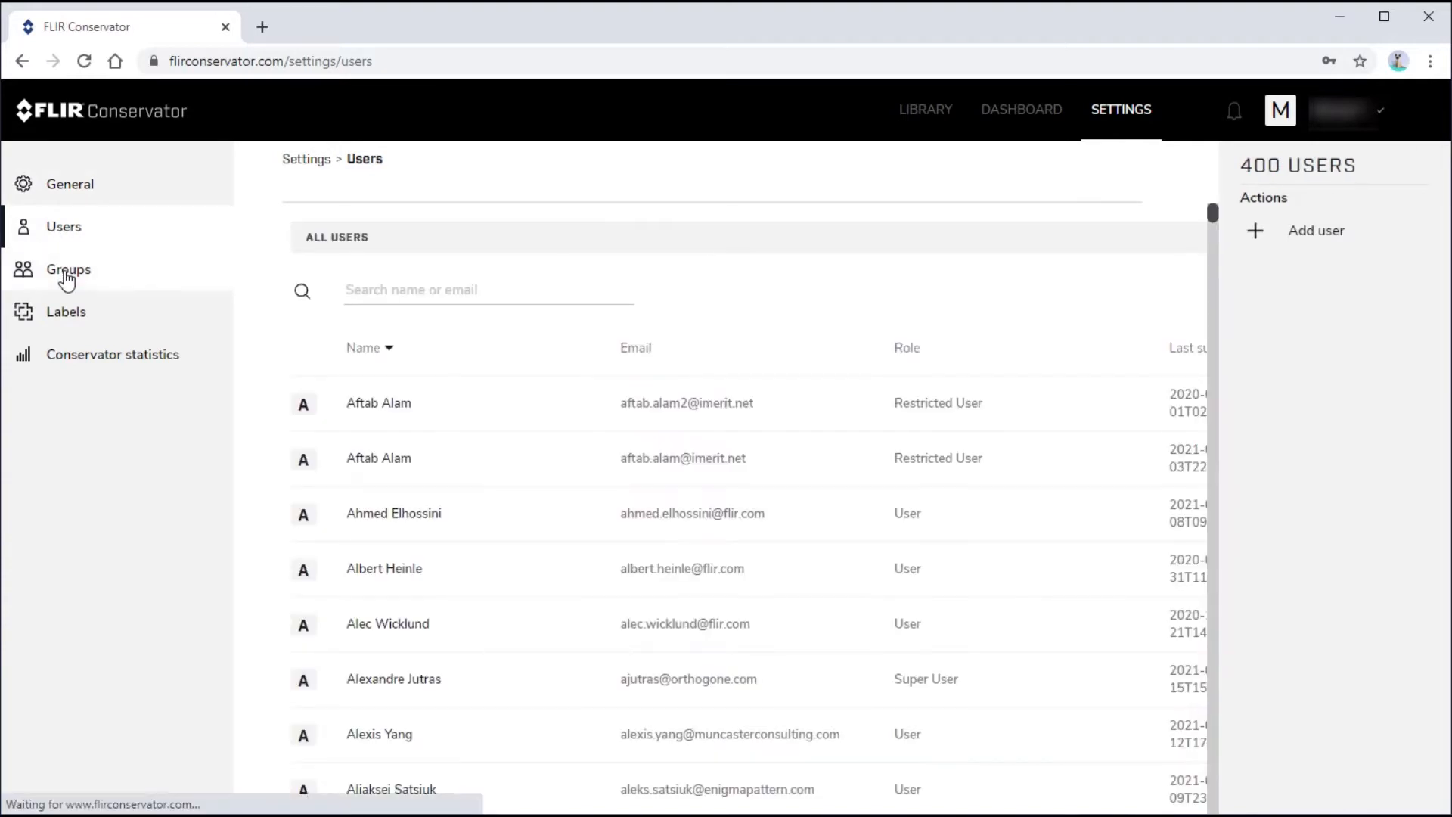
{"action": "left_click", "coordinate": [68, 269]}
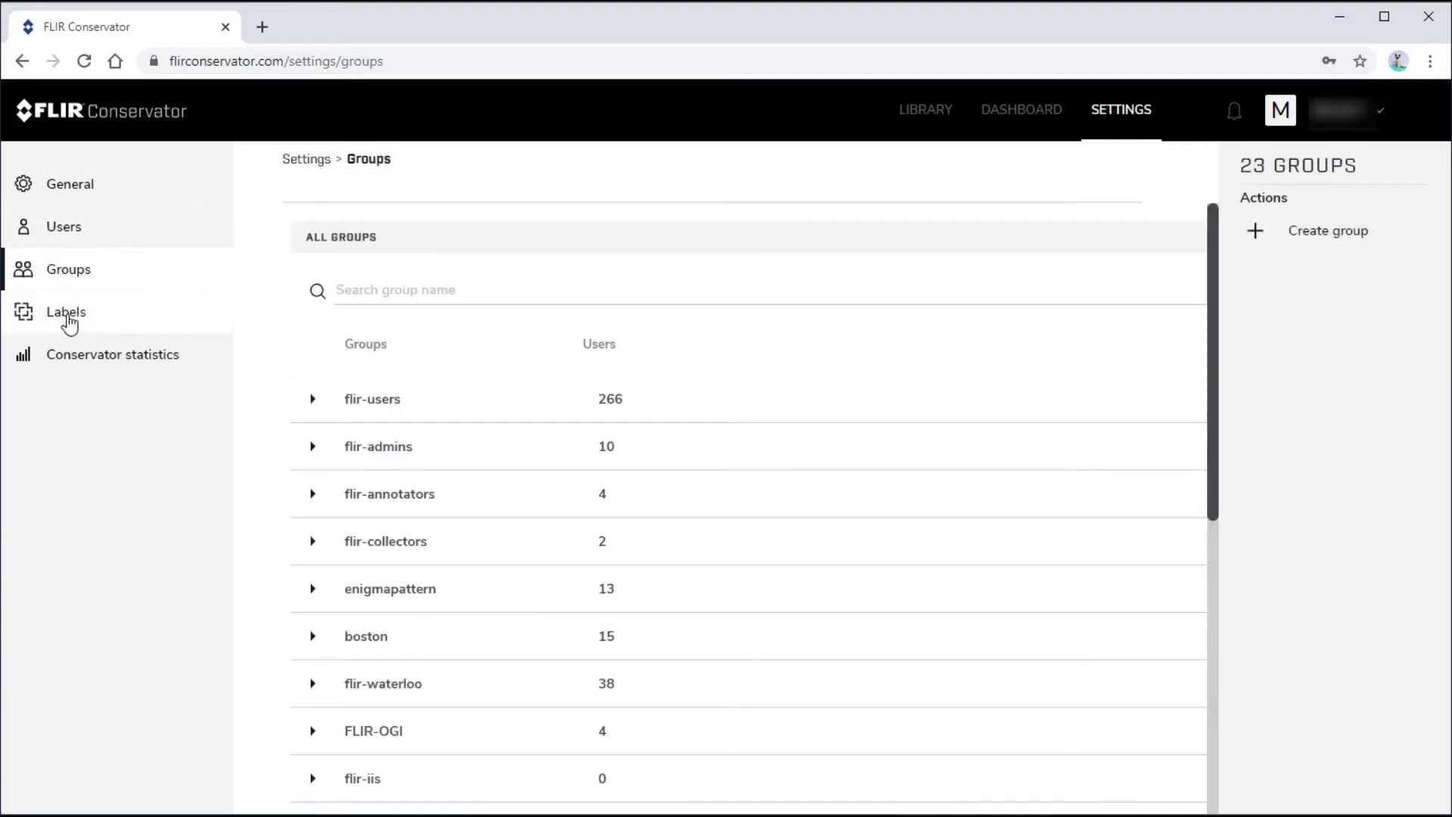
{"action": "left_click", "coordinate": [67, 311]}
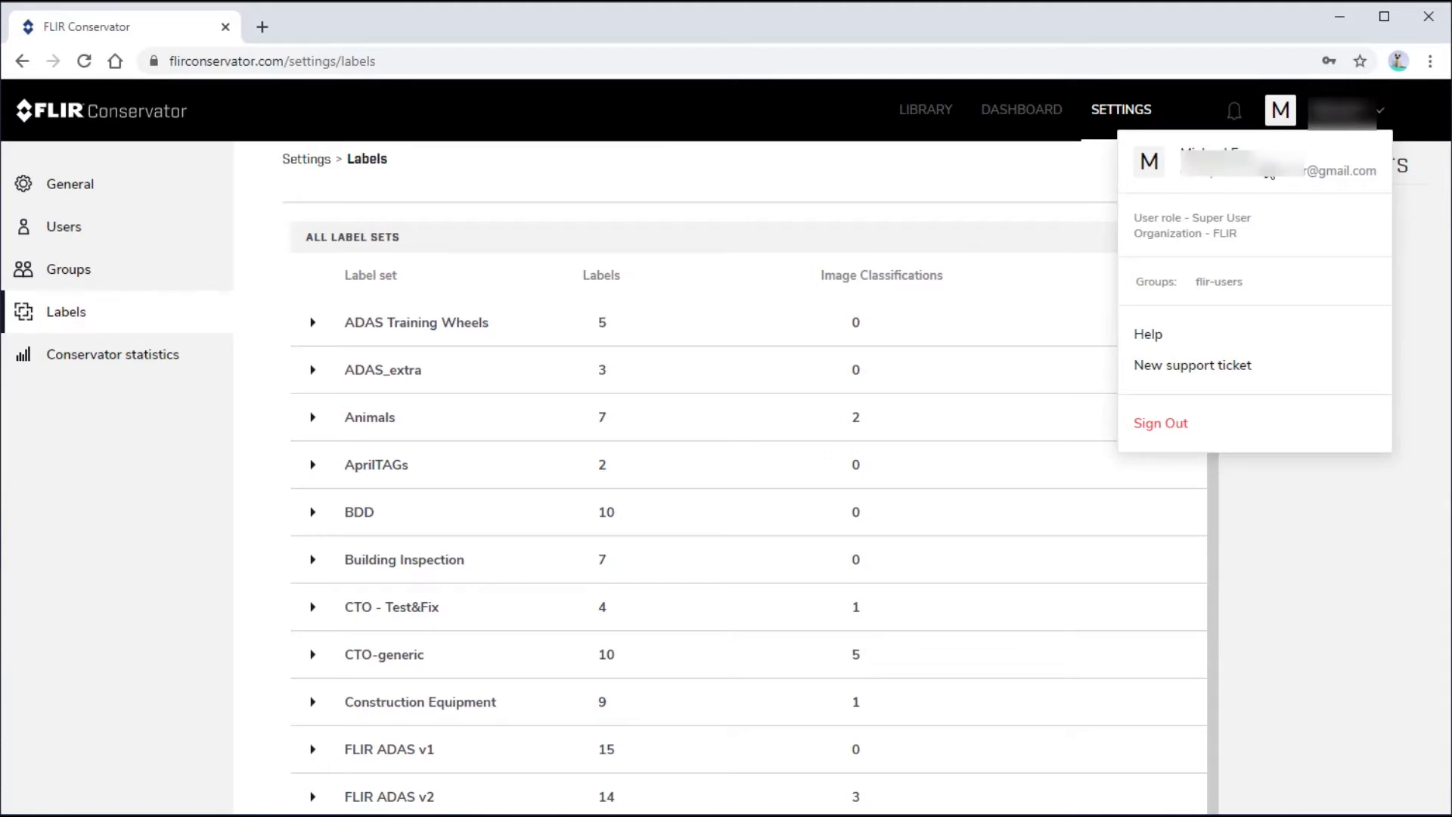
{"action": "mouse_move", "coordinate": [1153, 341]}
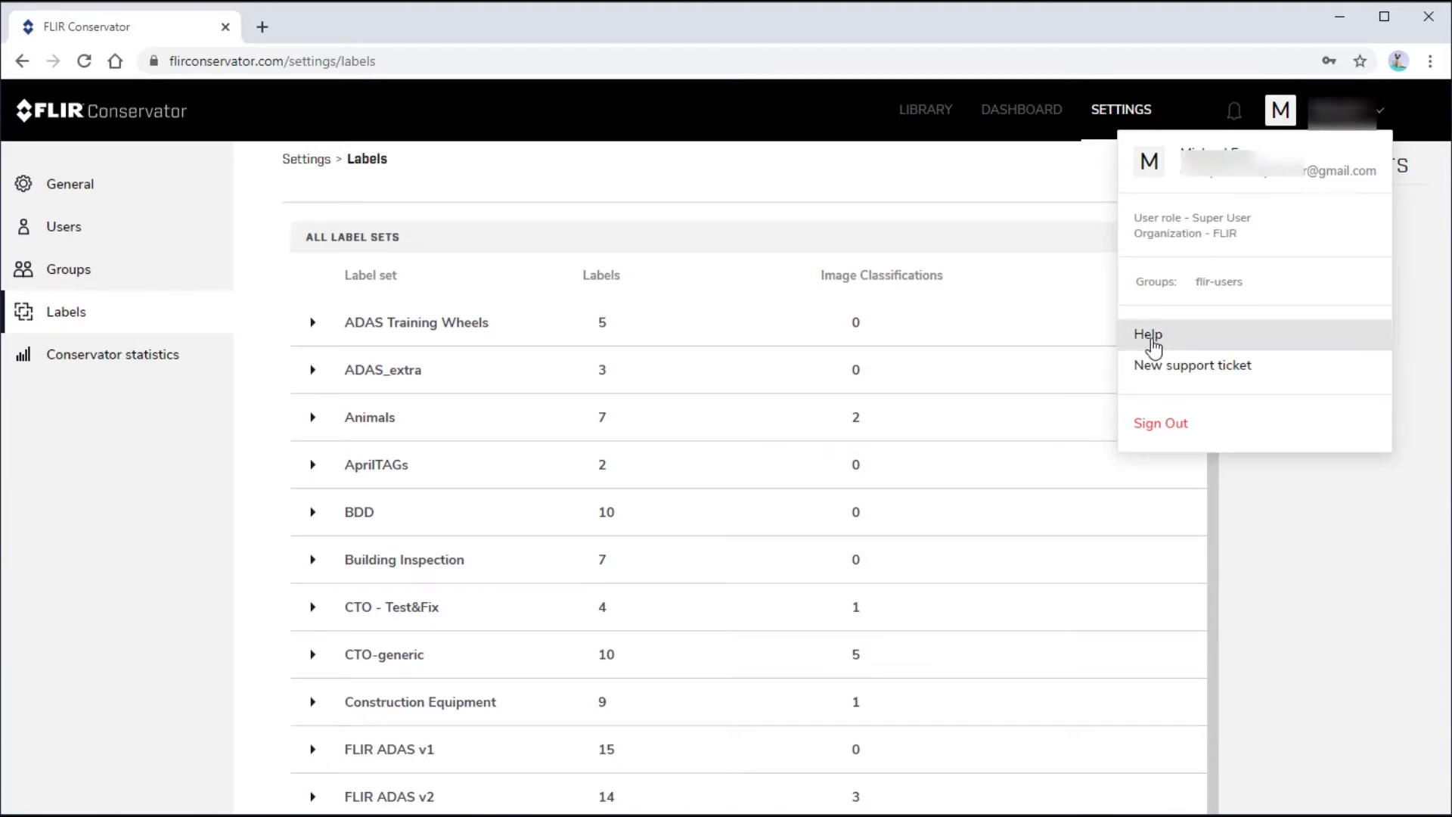
View the Help glossary page from the account menu
{"action": "left_click", "coordinate": [1148, 334]}
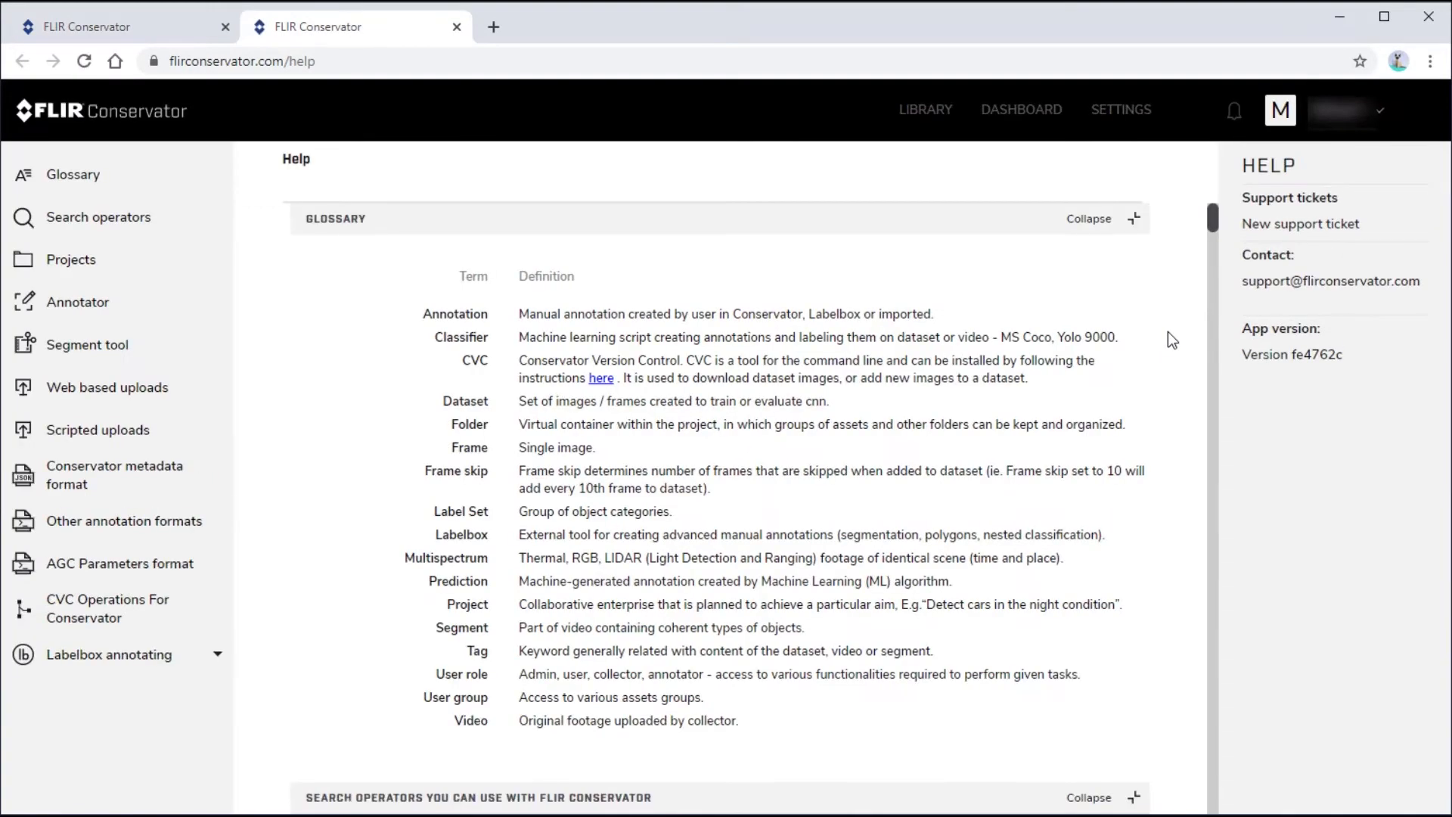
{"action": "mouse_move", "coordinate": [1385, 118]}
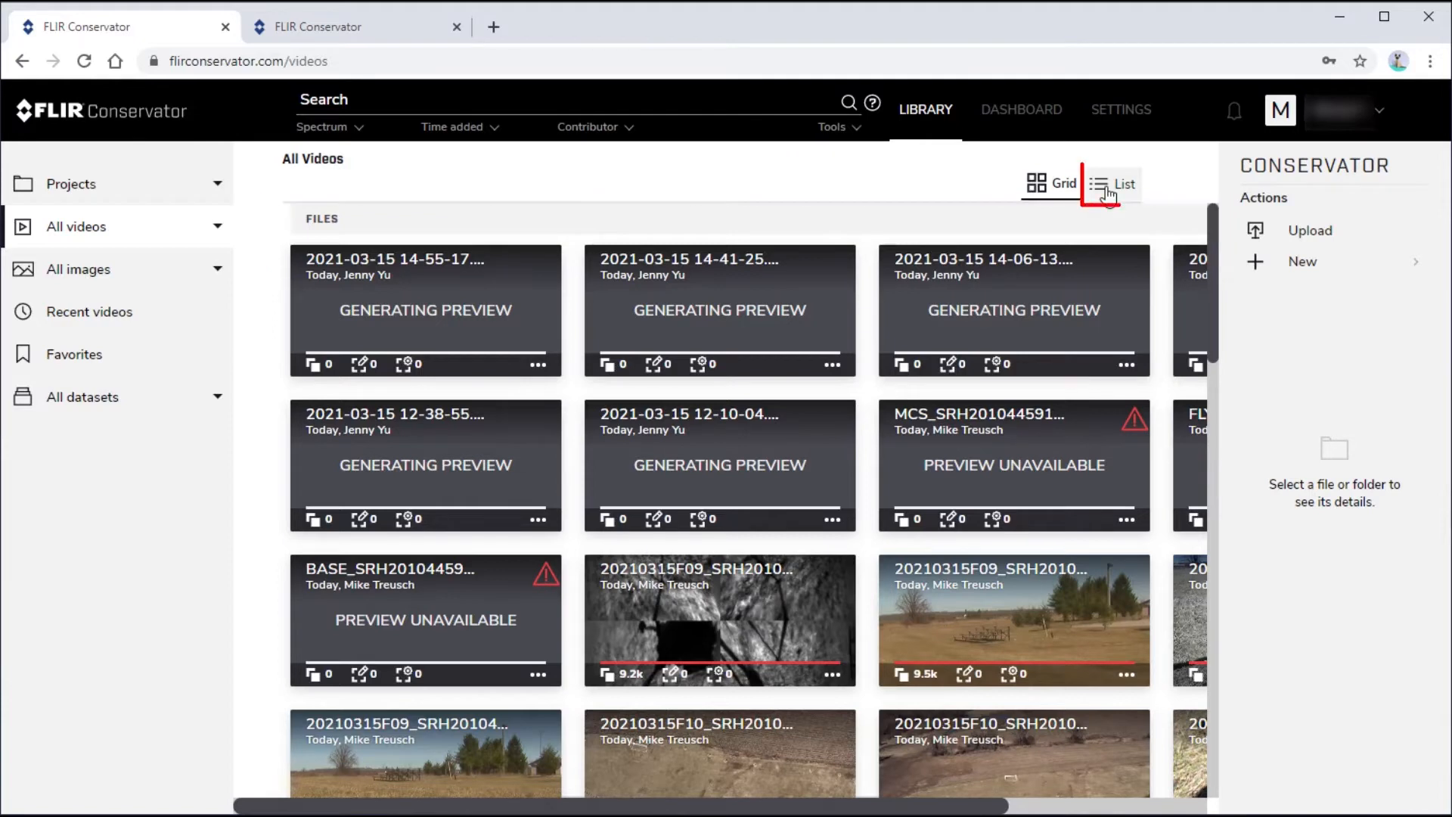
{"action": "left_click", "coordinate": [1113, 183]}
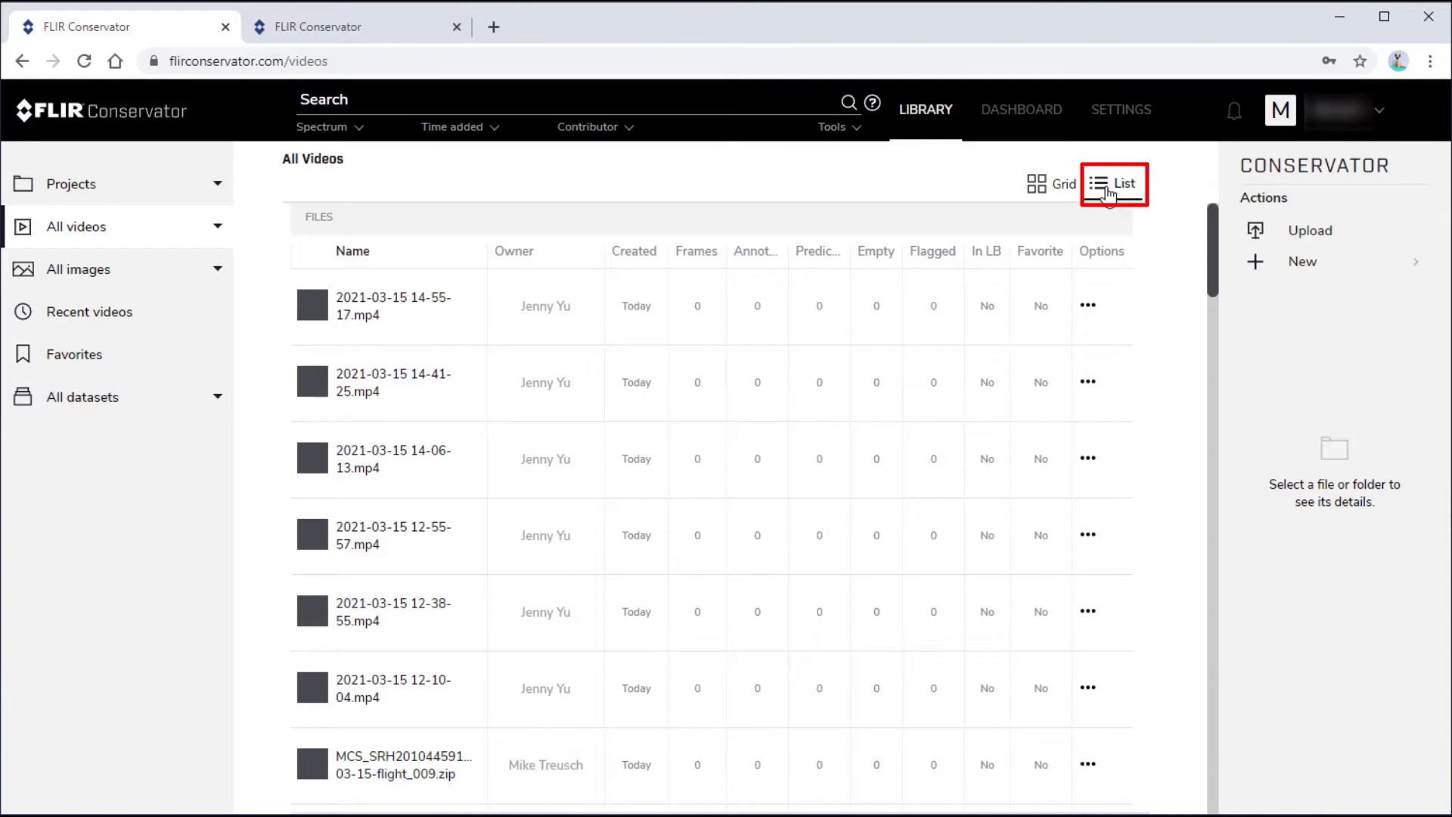
{"action": "left_click", "coordinate": [1052, 183]}
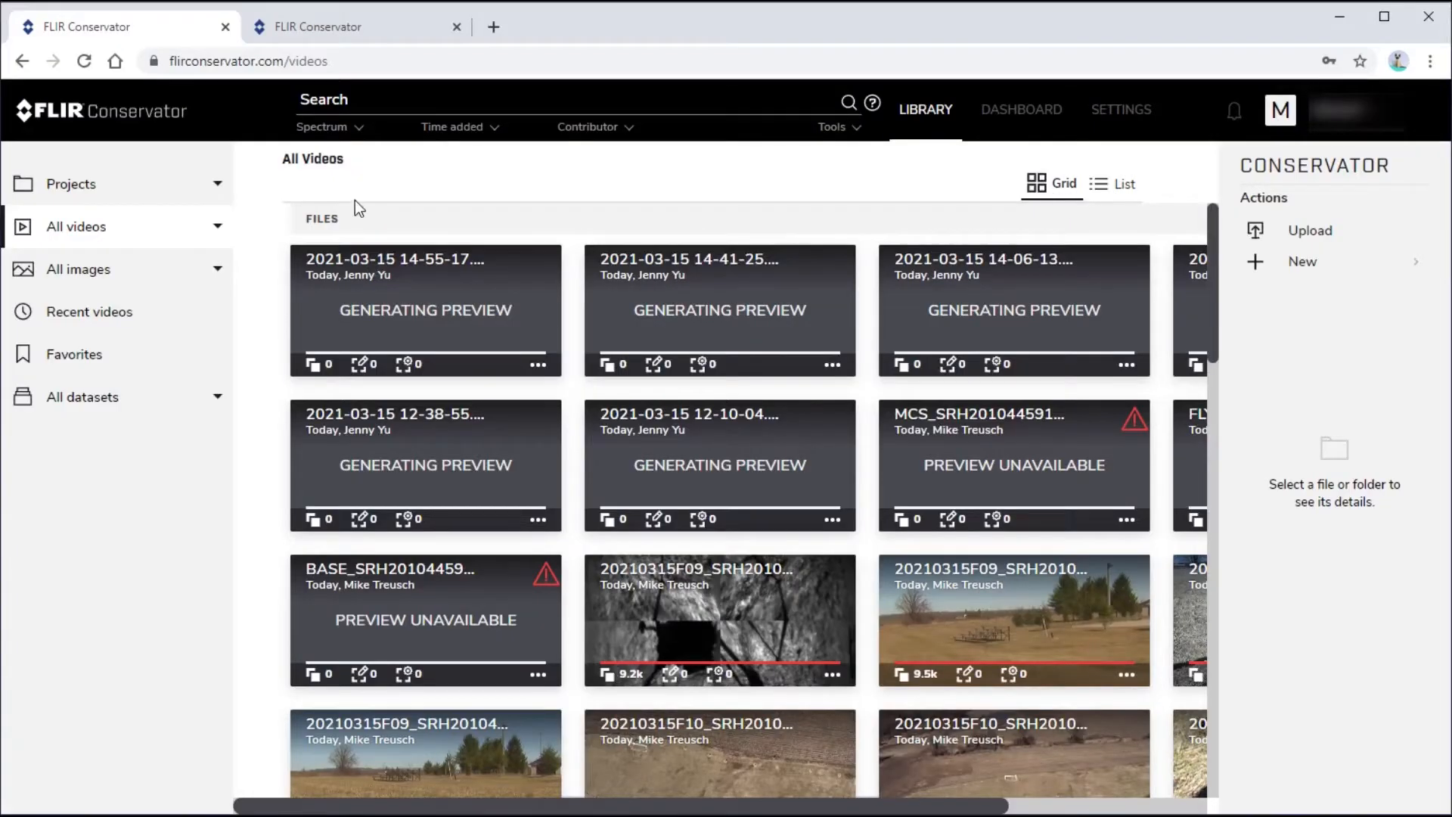
Go to My datasets and bring up the actions pane for Street Scenes training
{"action": "left_click", "coordinate": [81, 396]}
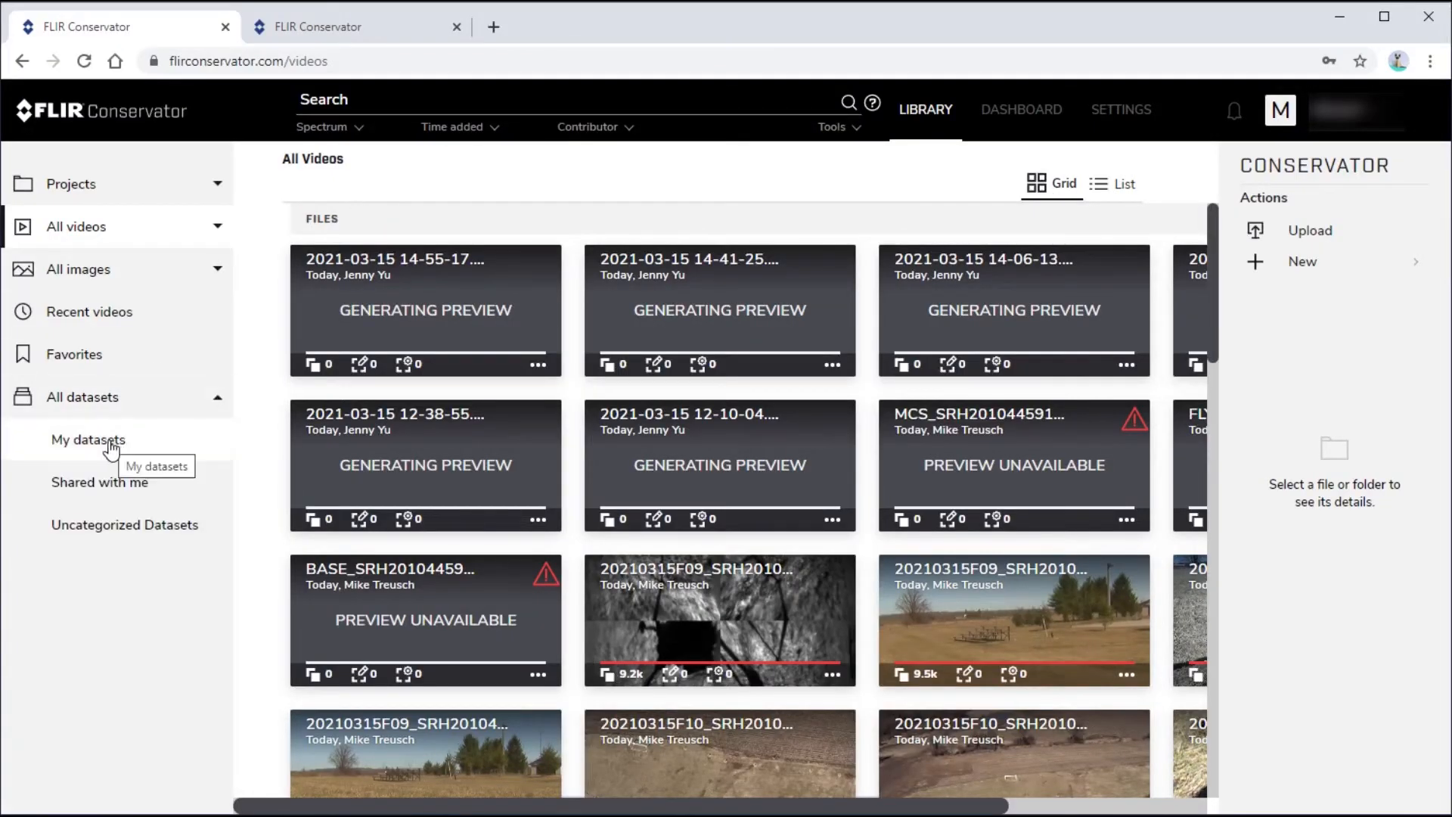
{"action": "left_click", "coordinate": [87, 439]}
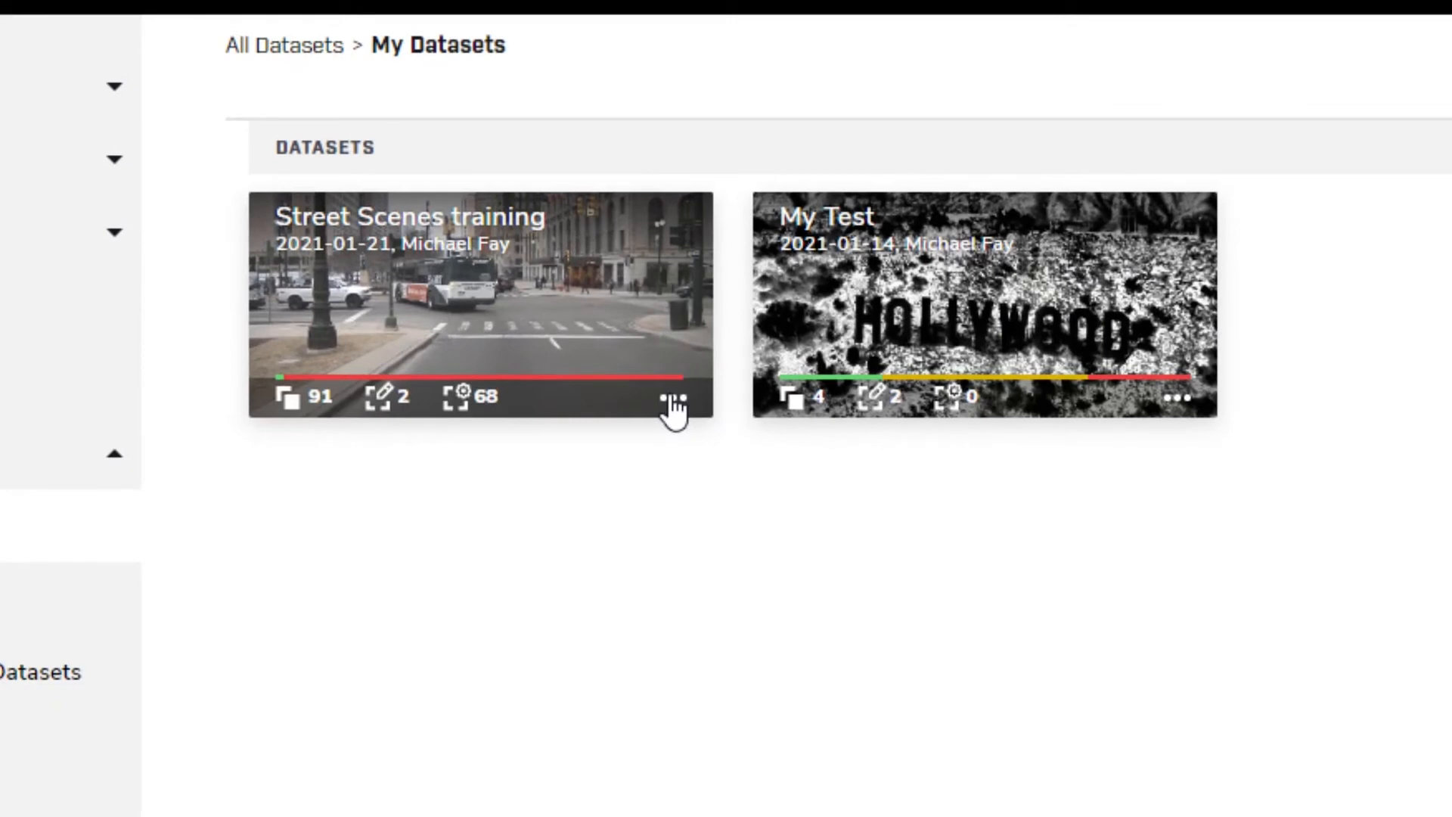
{"action": "left_click", "coordinate": [674, 397]}
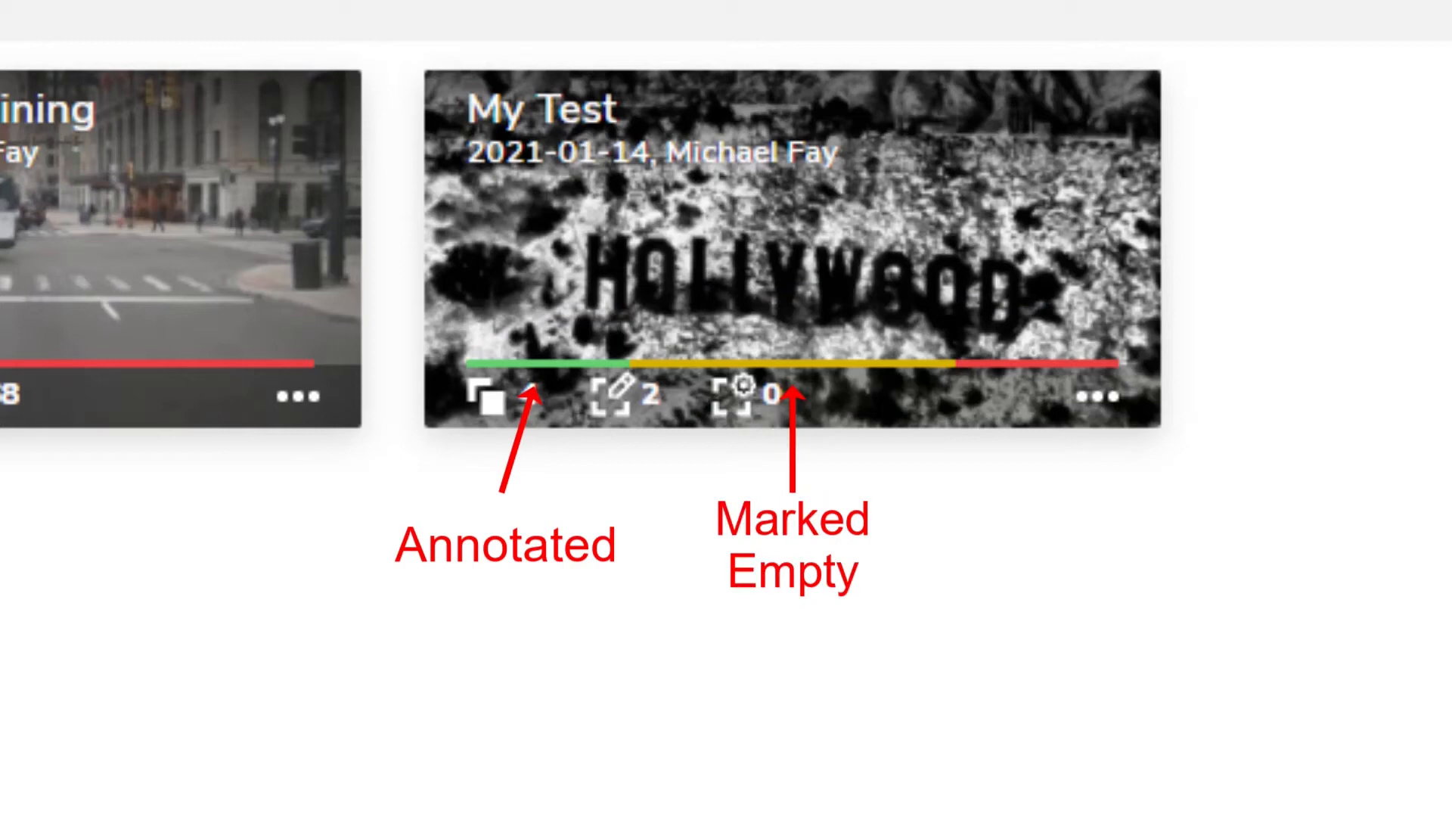
{"action": "mouse_move", "coordinate": [85, 195]}
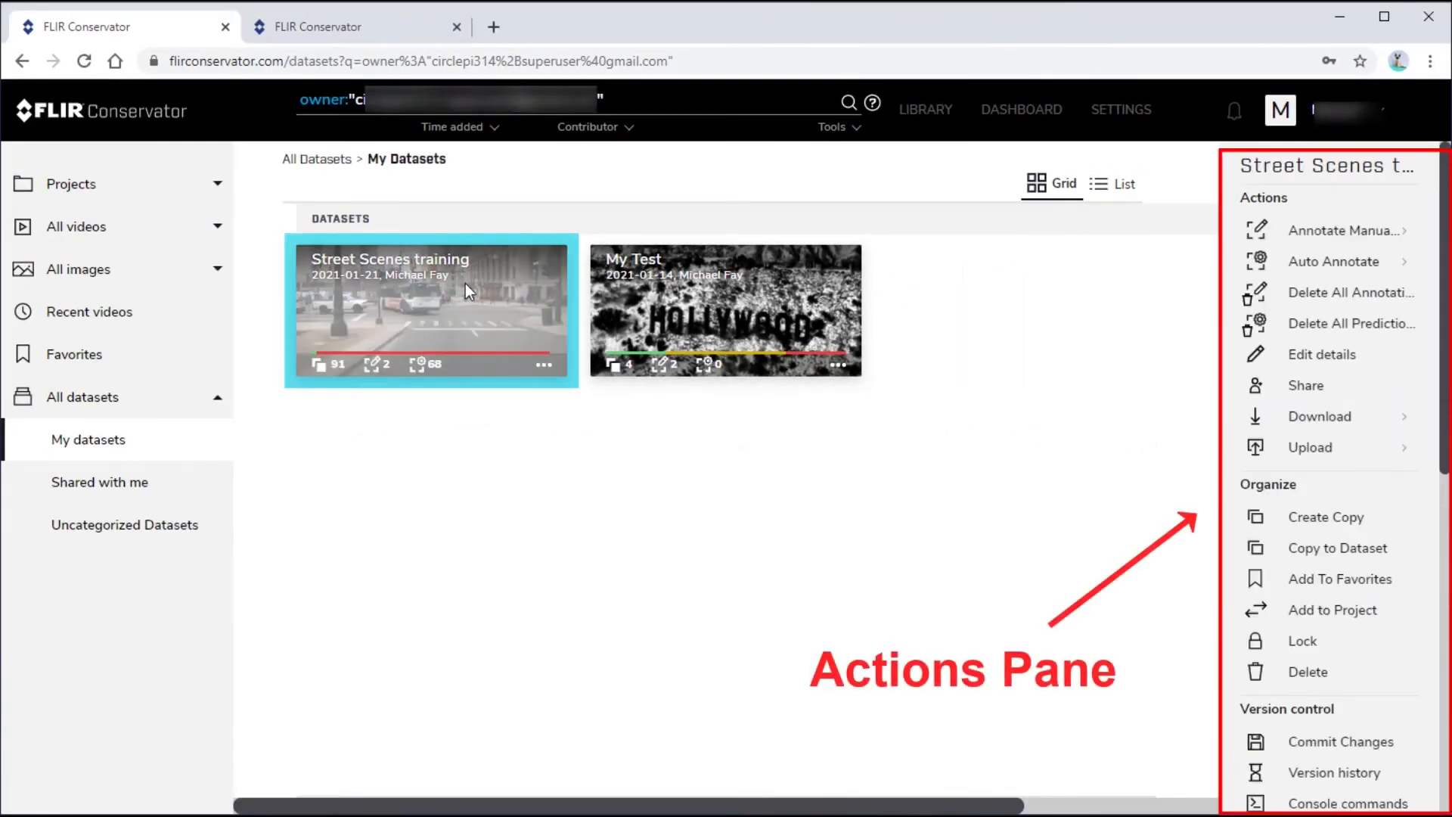
{"action": "mouse_move", "coordinate": [424, 327]}
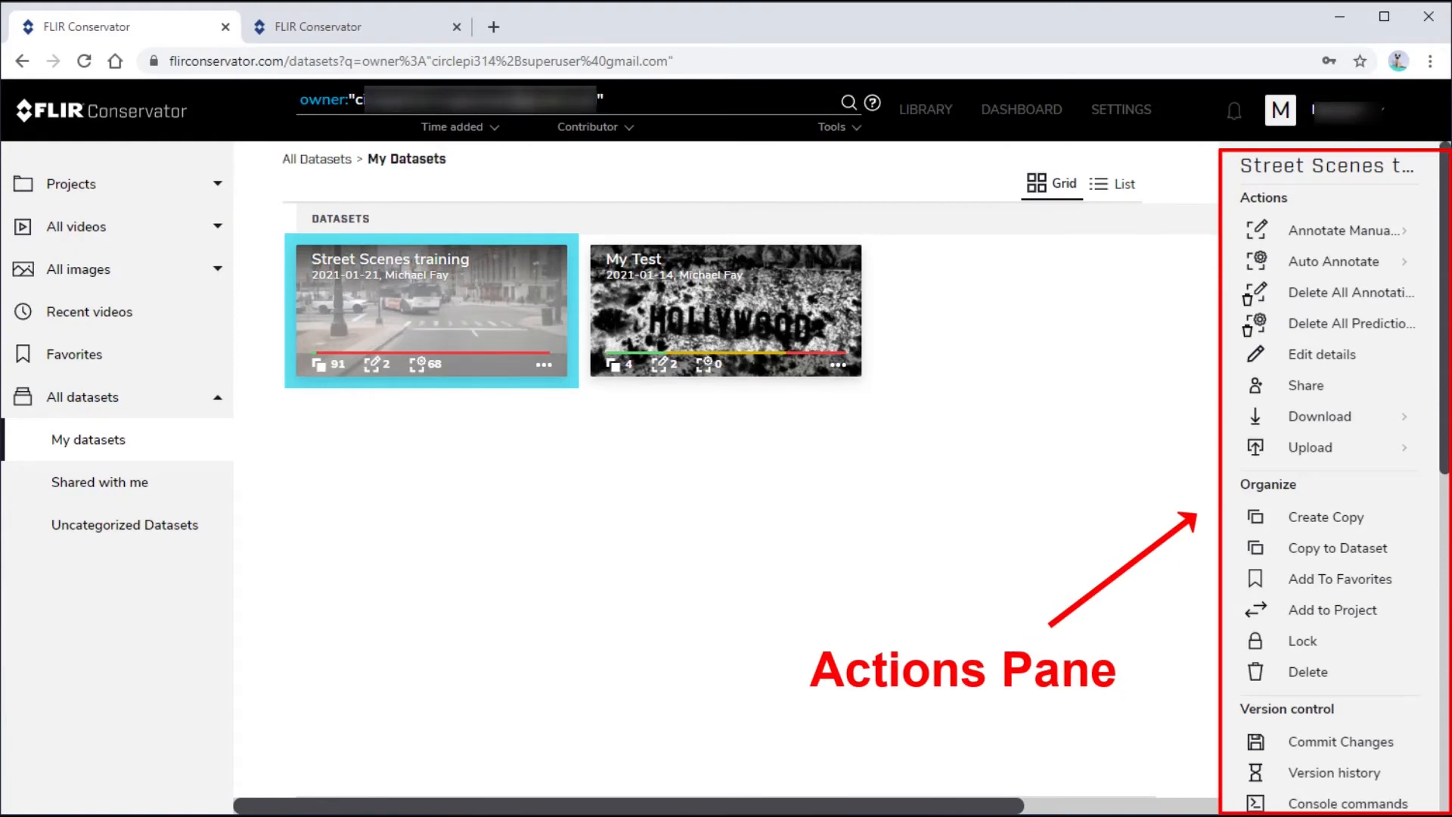
{"action": "scroll", "scroll_direction": "down", "scroll_amount": 3}
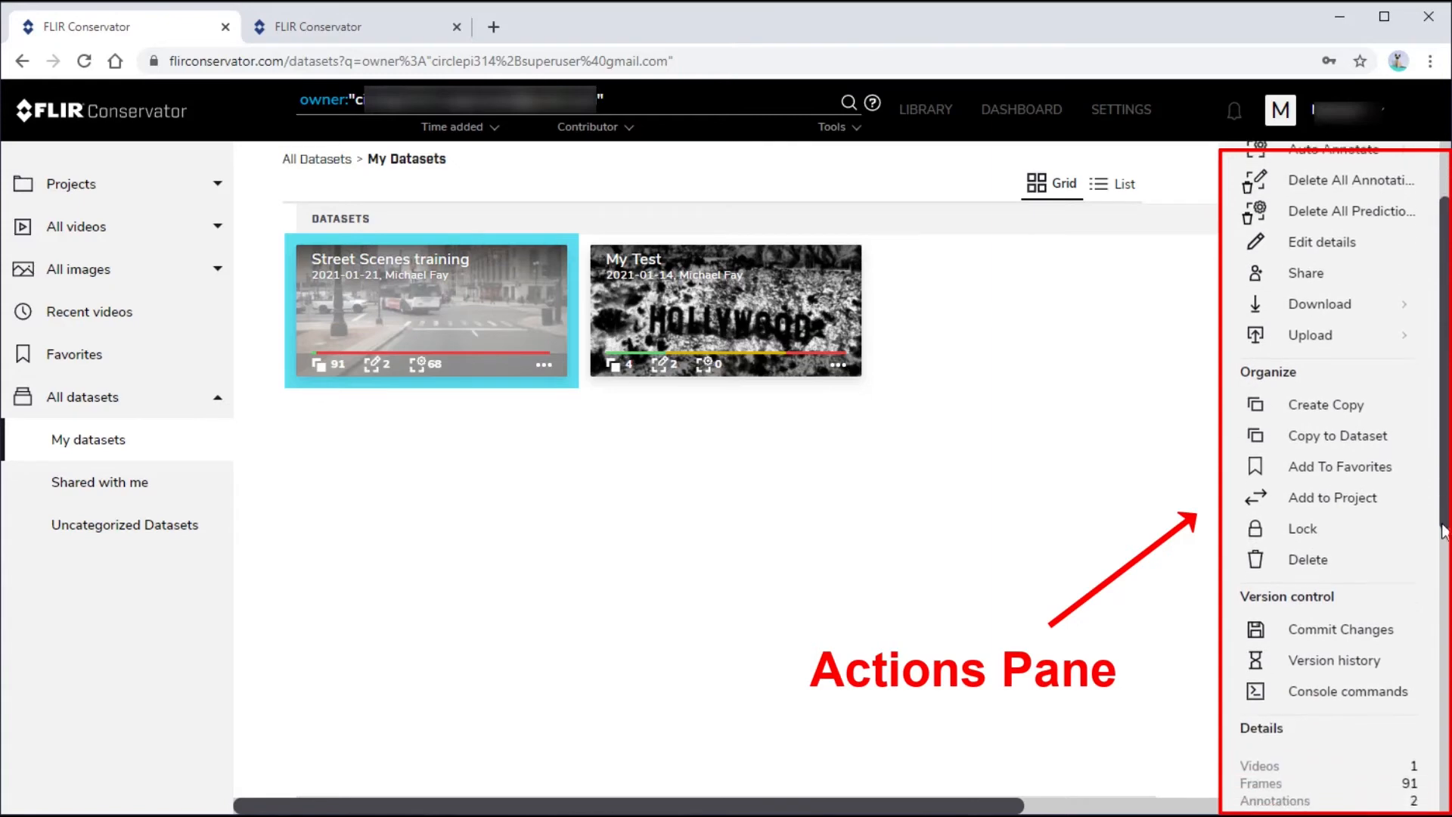
{"action": "scroll", "scroll_direction": "down", "scroll_amount": 3}
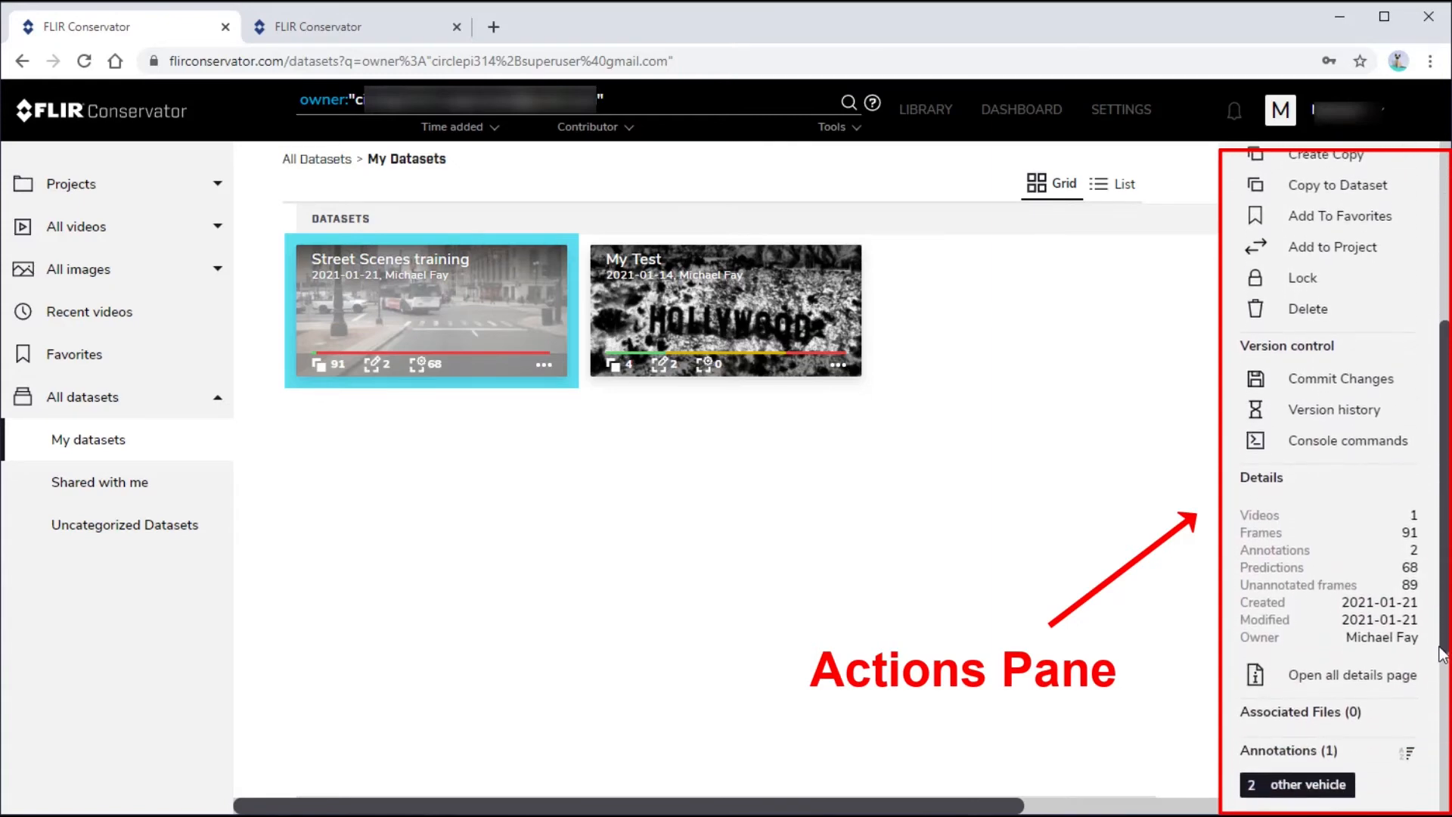
{"action": "scroll", "scroll_direction": "down", "scroll_amount": 3}
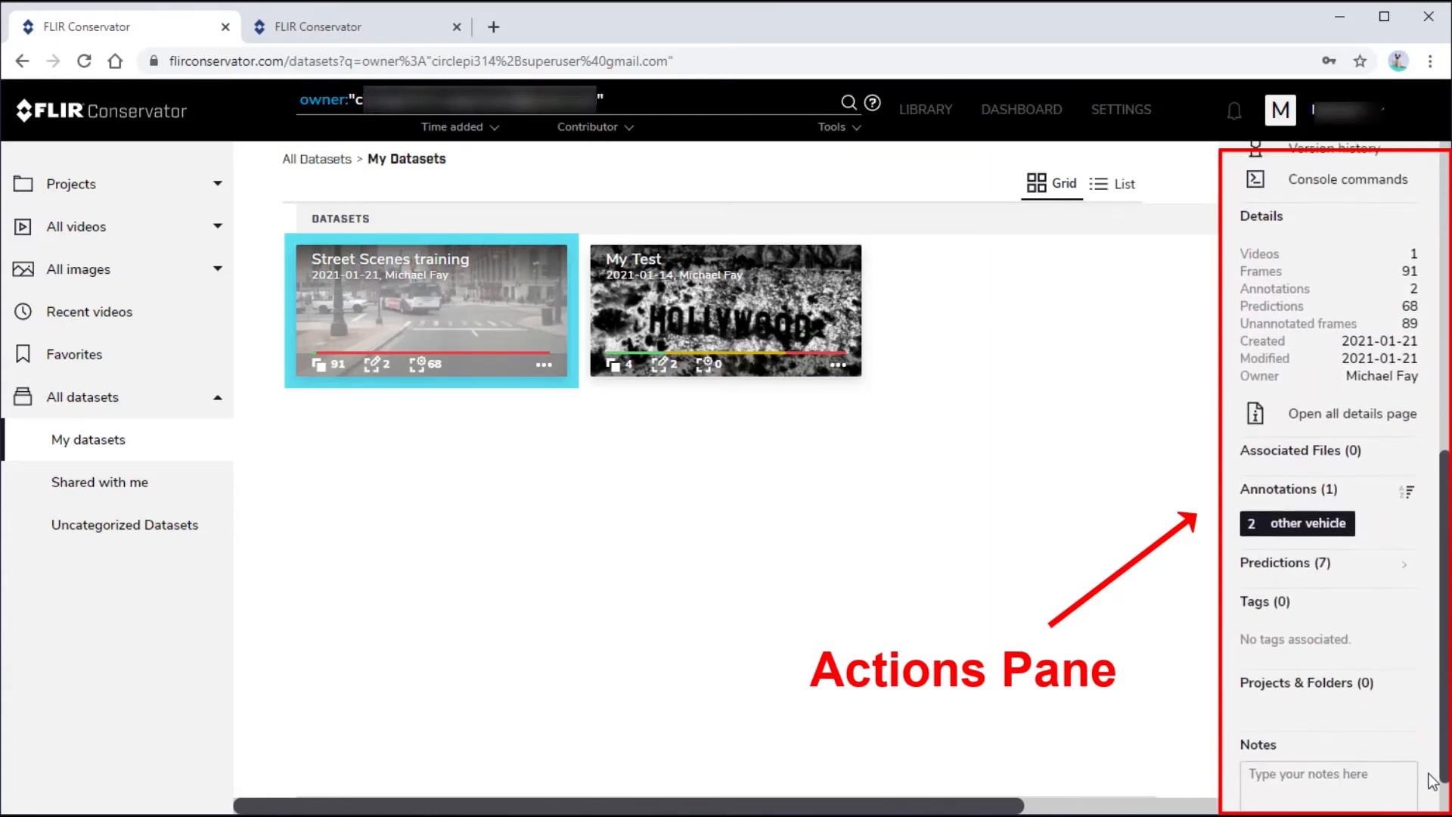
{"action": "scroll", "scroll_direction": "down", "scroll_amount": 3}
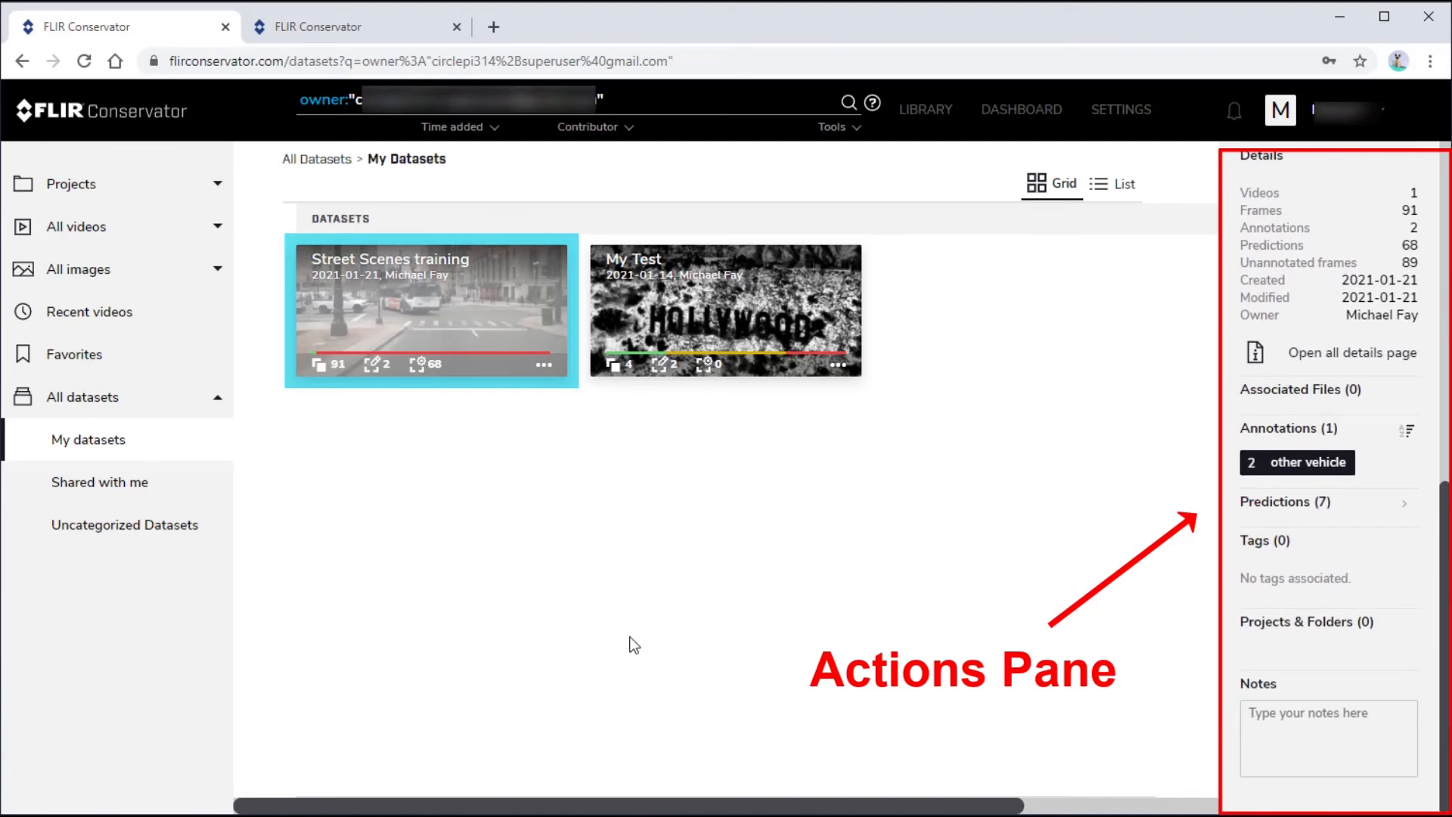
{"action": "mouse_move", "coordinate": [127, 599]}
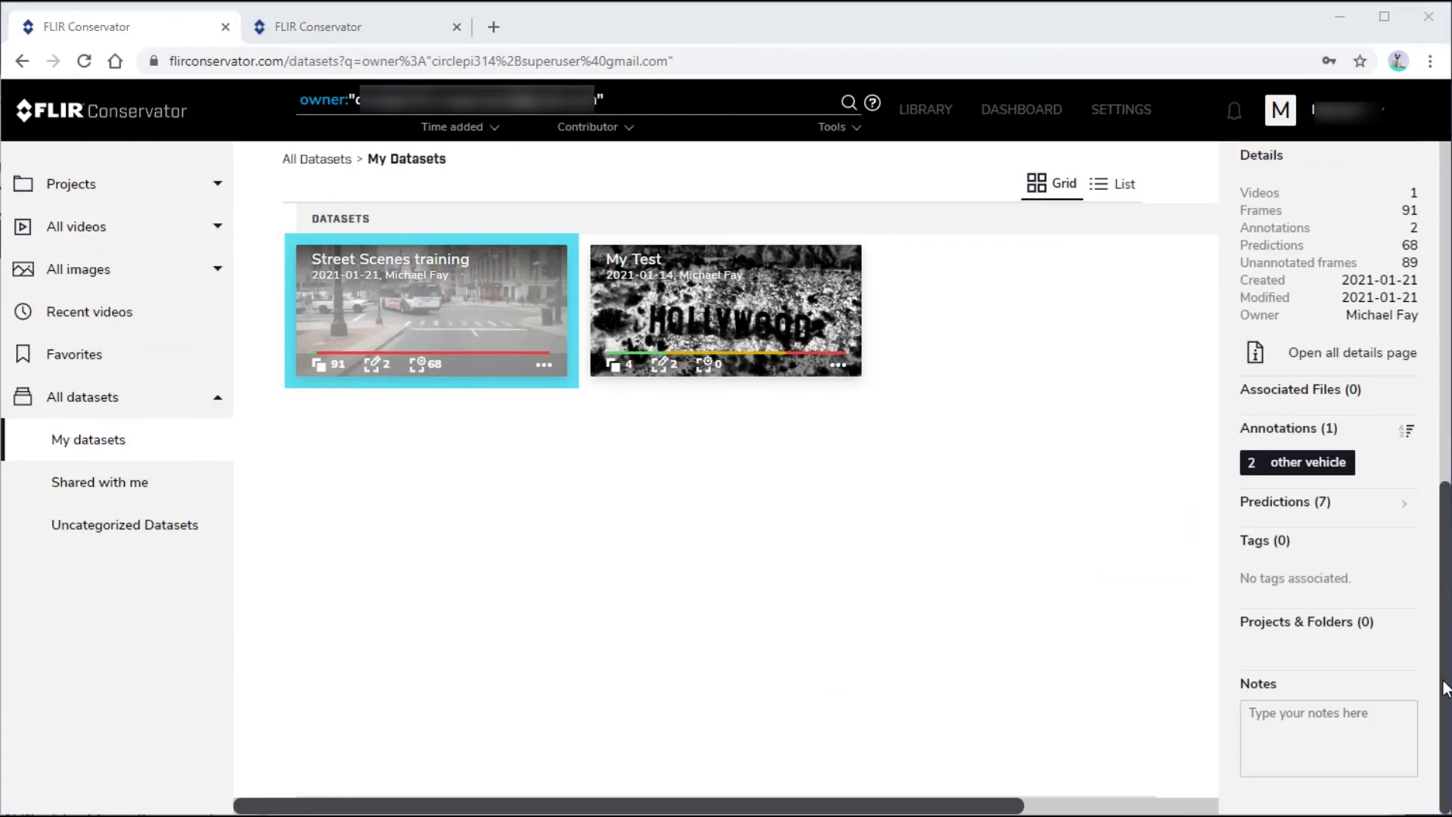
{"action": "left_click", "coordinate": [545, 363]}
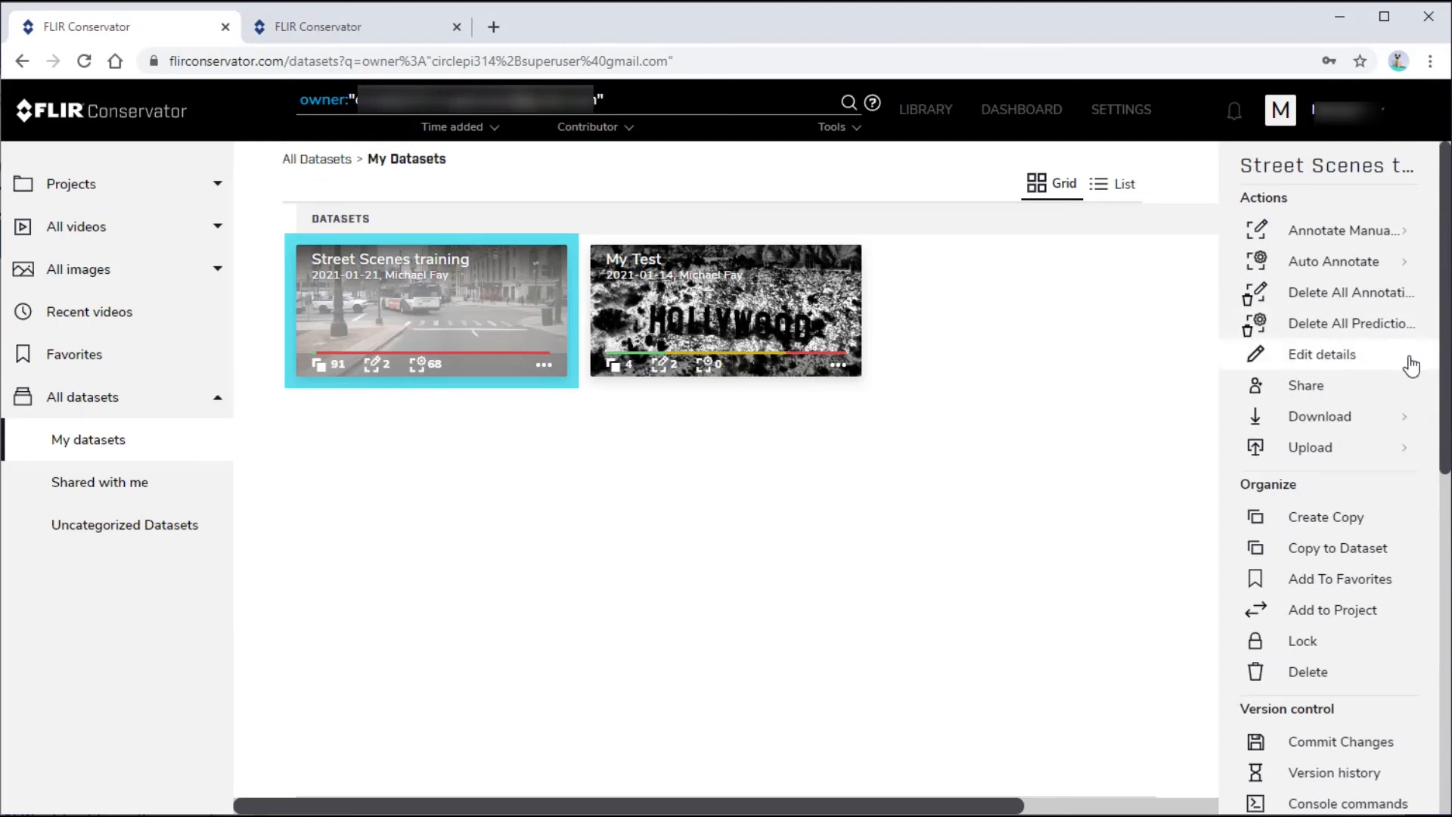
Edit the dataset: name Street Scenes training II, tags day, ADAS, default labelset ADAS_extra
{"action": "left_click", "coordinate": [1322, 354]}
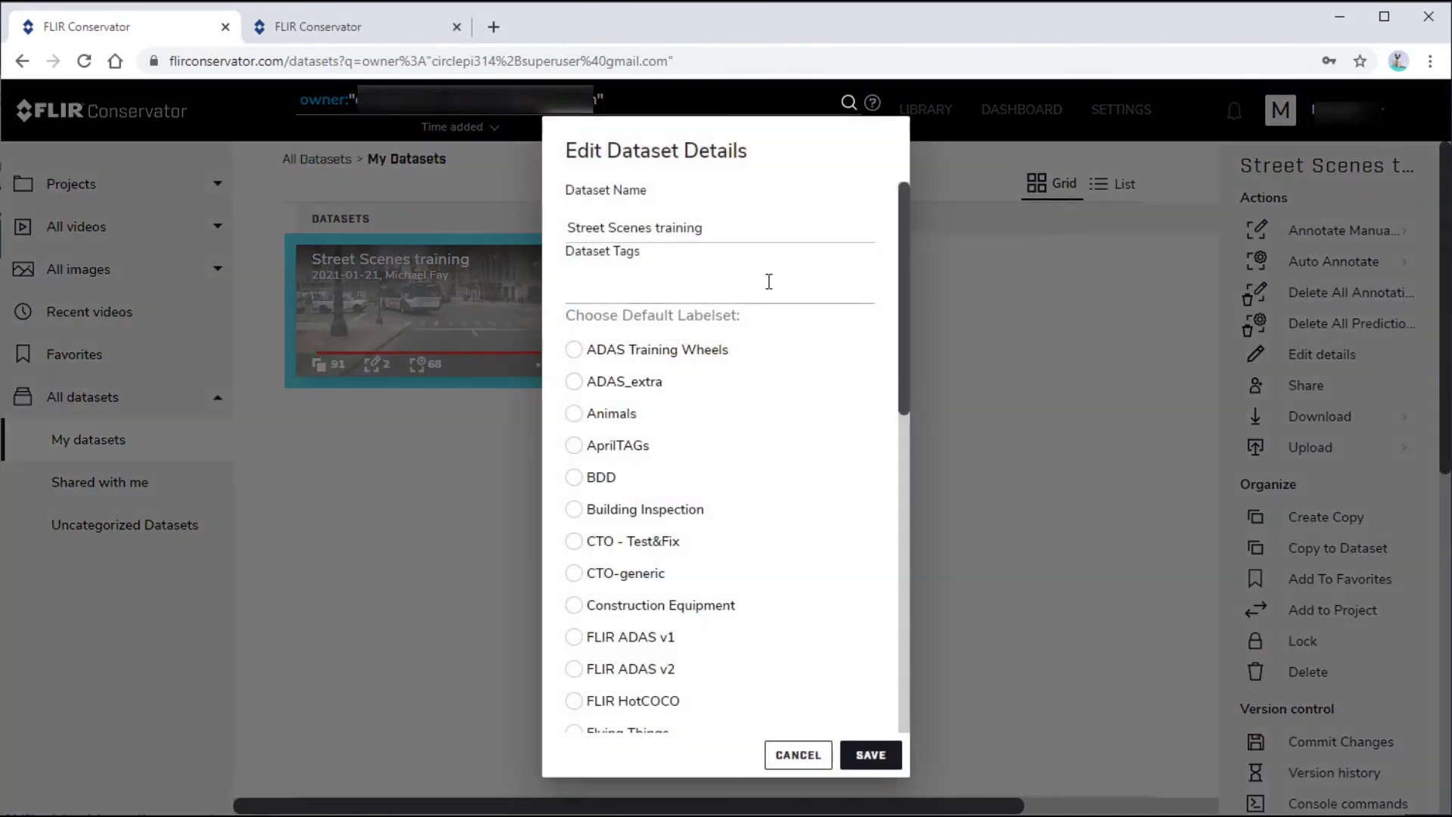
{"action": "left_click", "coordinate": [709, 227]}
{"action": "type", "text": " II"}
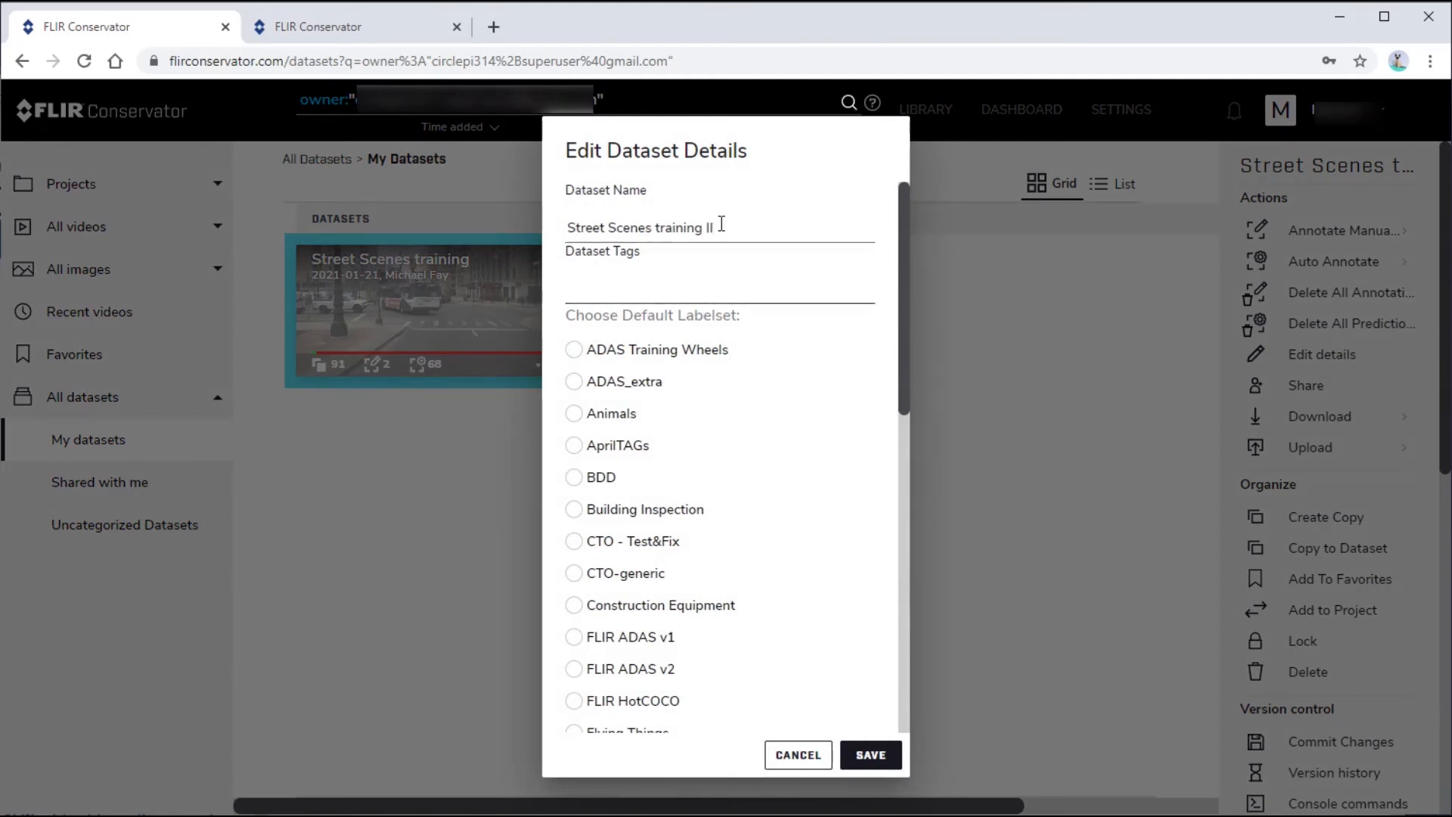
{"action": "type", "text": "day, ADAS"}
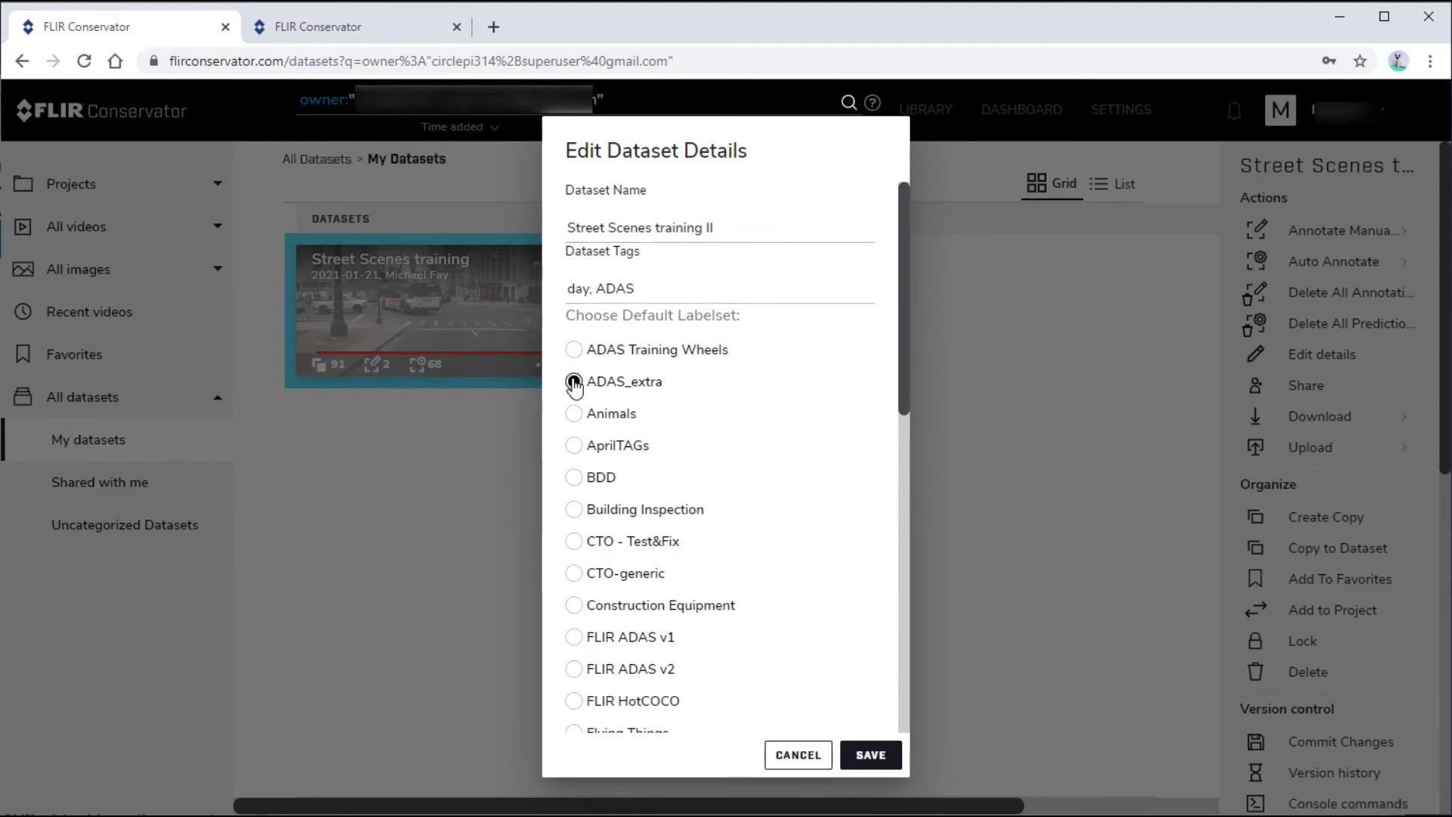
{"action": "left_click", "coordinate": [573, 381]}
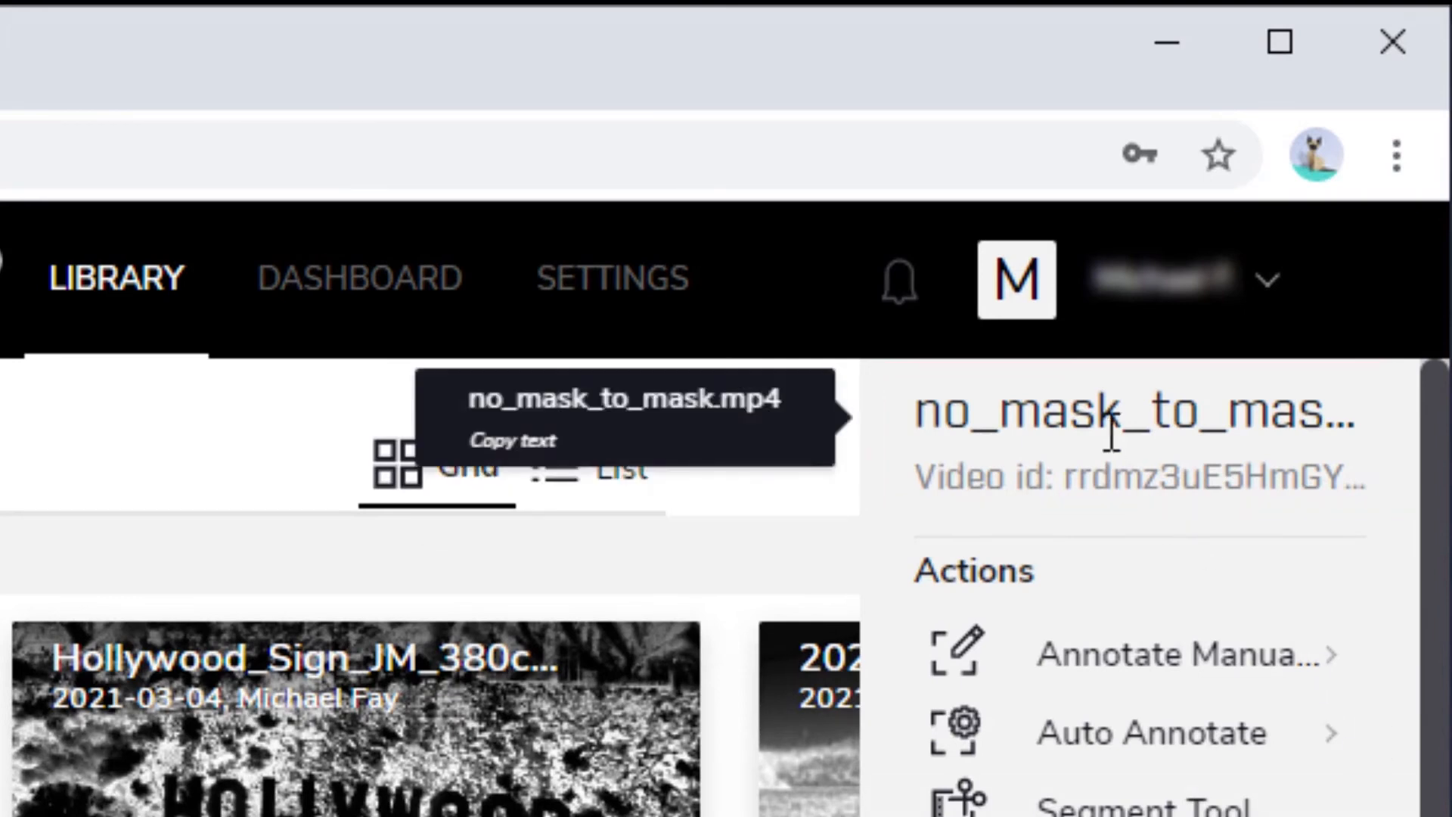
{"action": "mouse_move", "coordinate": [1134, 433]}
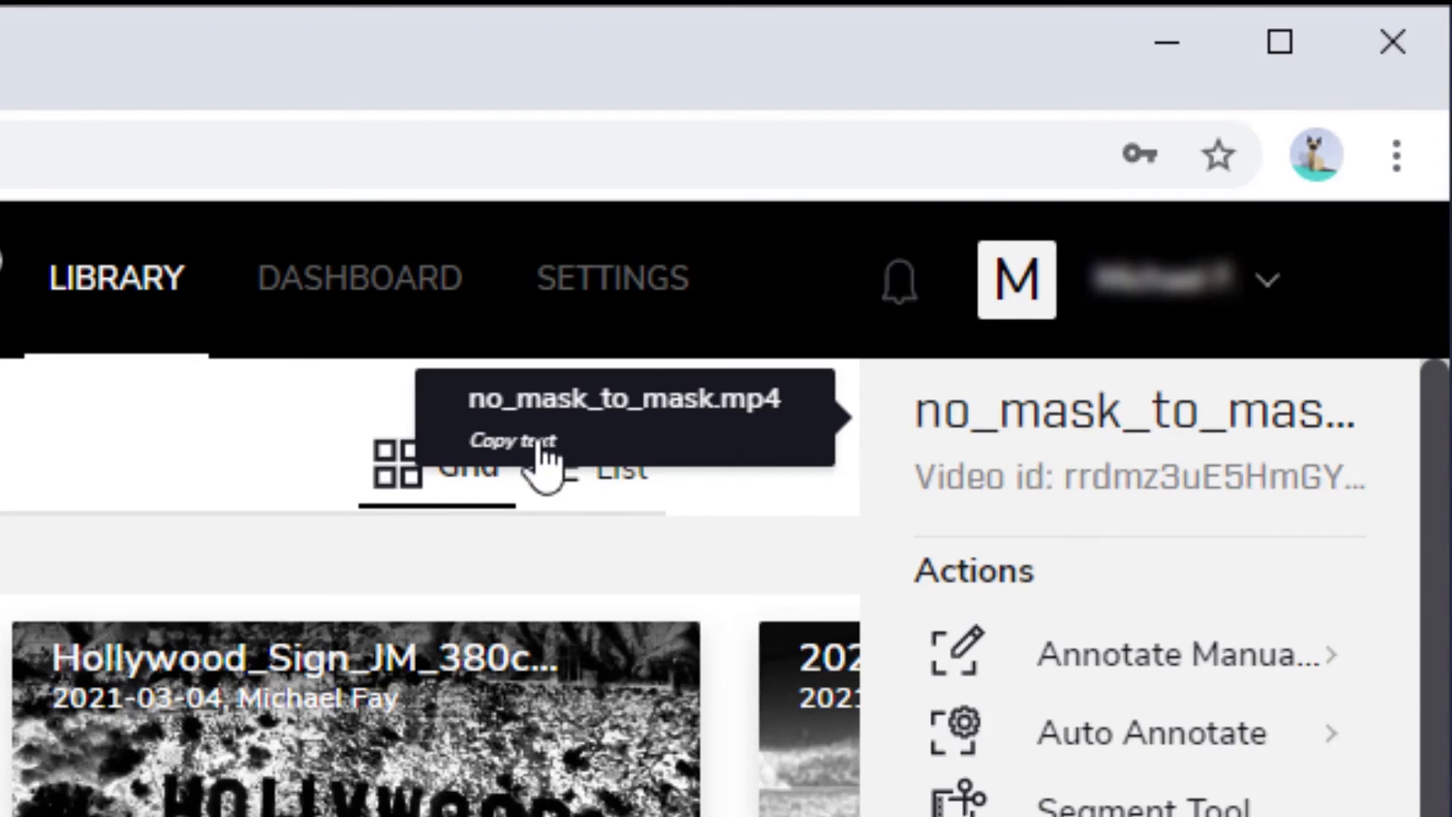
Copy no_mask_to_mask.mp4's file name, then its video id, to the clipboard
{"action": "left_click", "coordinate": [517, 439]}
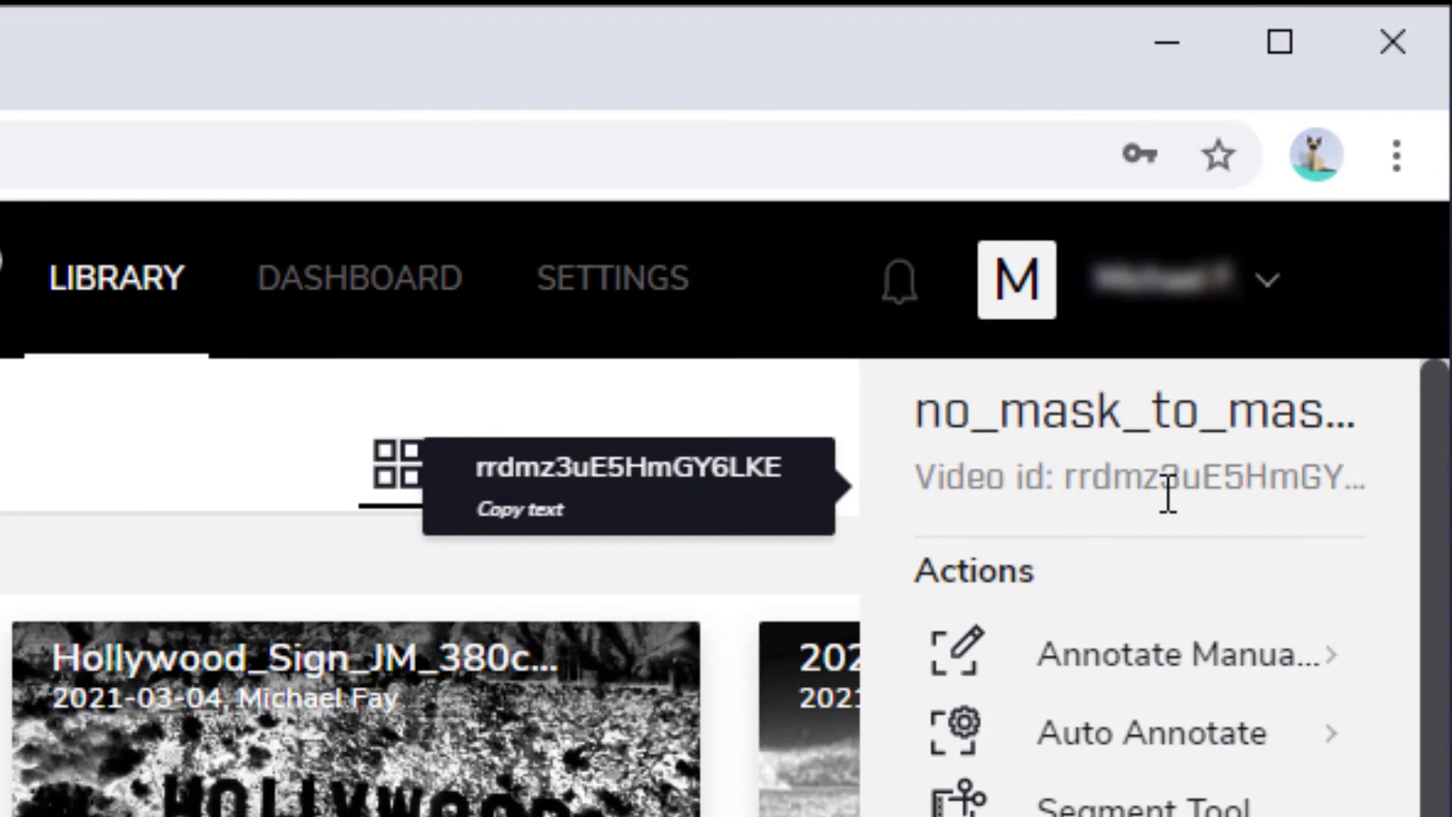
{"action": "mouse_move", "coordinate": [529, 529]}
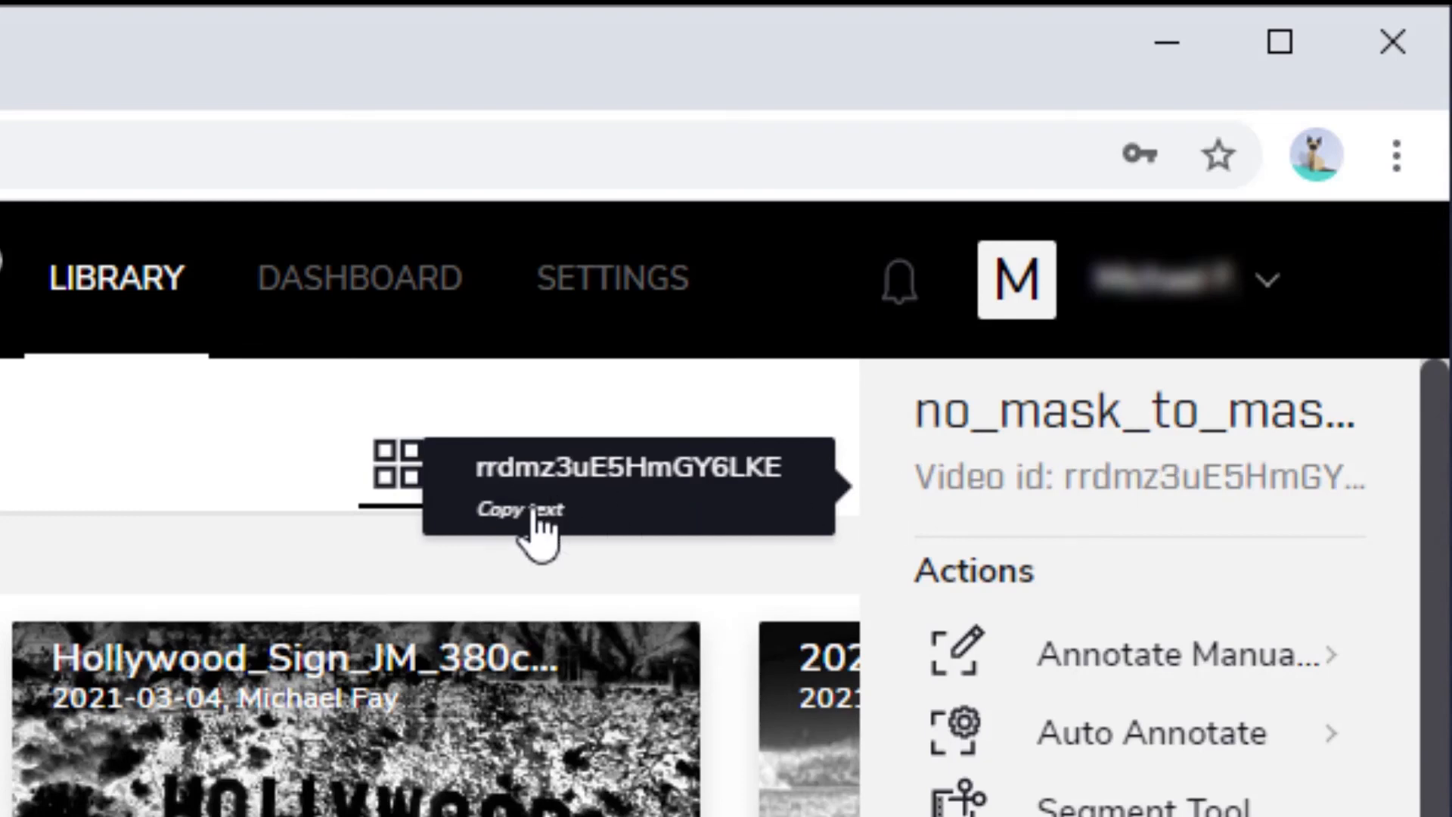
{"action": "left_click", "coordinate": [520, 508]}
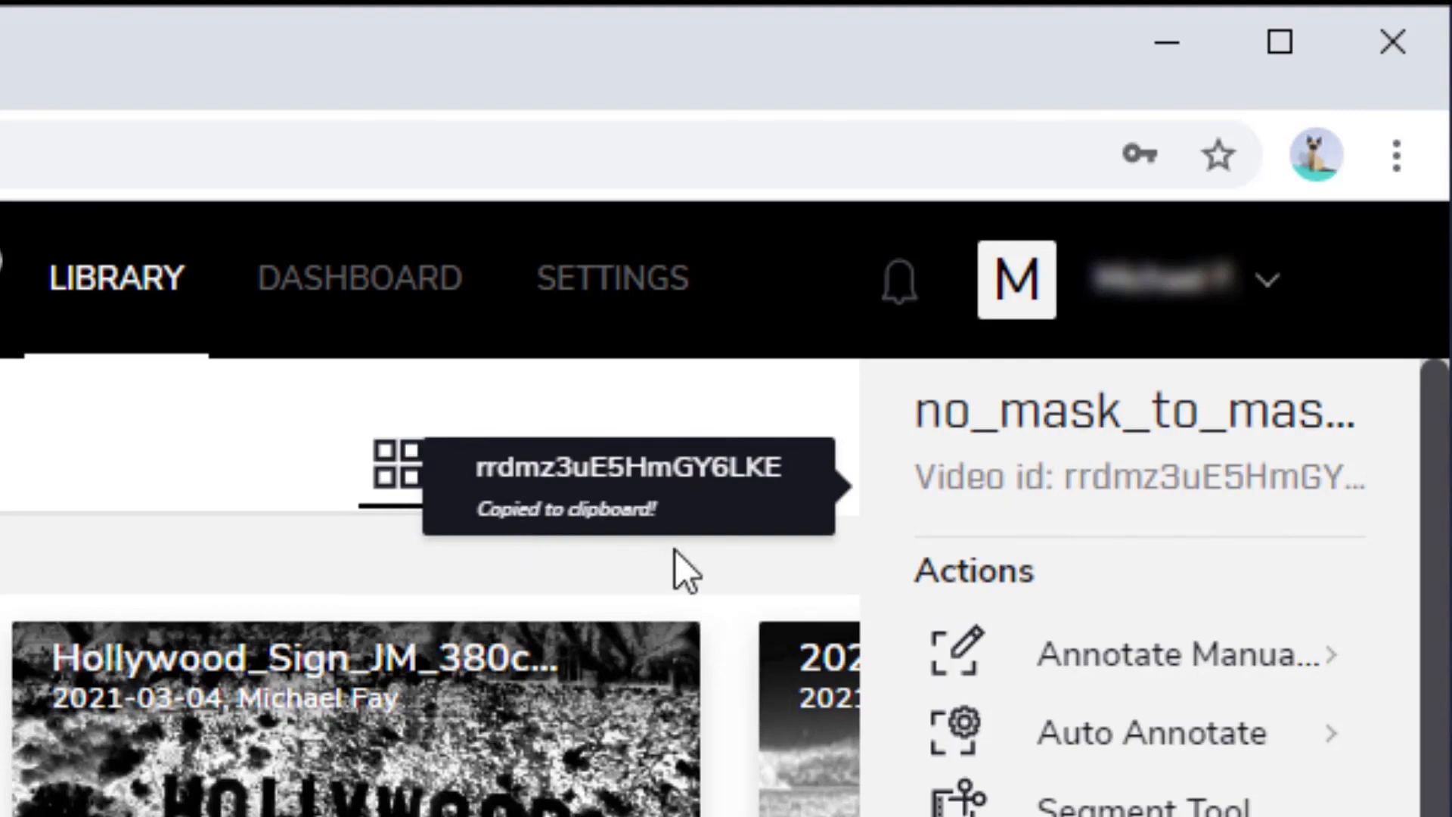